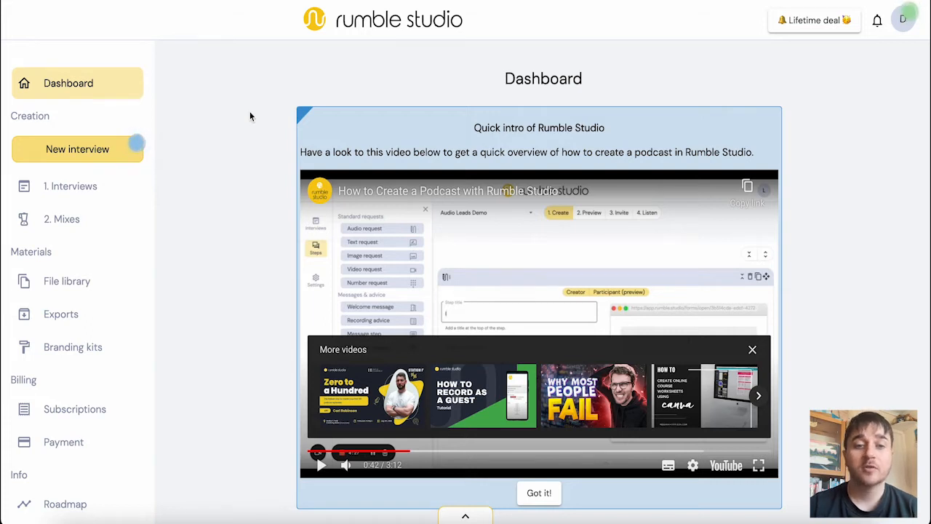
{"action": "mouse_move", "coordinate": [270, 119]}
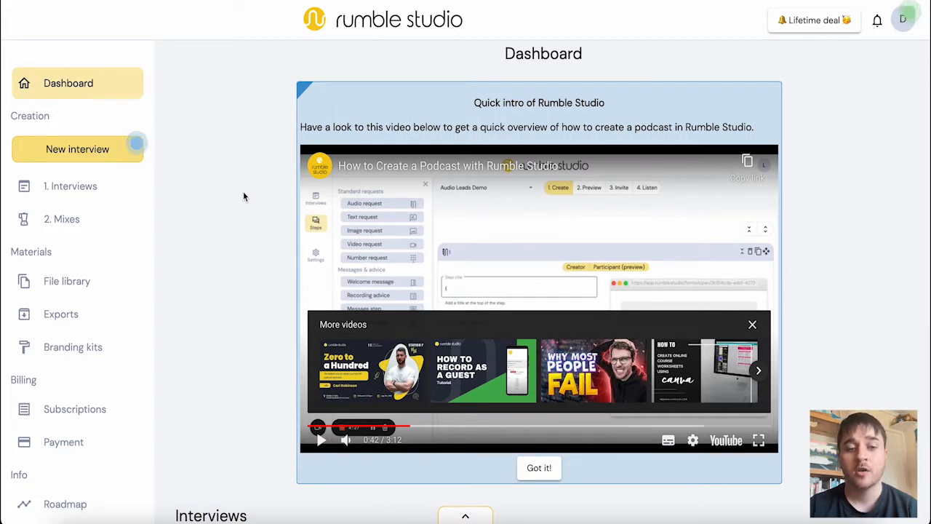
Start a new interview titled 'First Interview', choosing the Podcast interview episode template after trying others
{"action": "scroll", "scroll_direction": "down", "scroll_amount": 3}
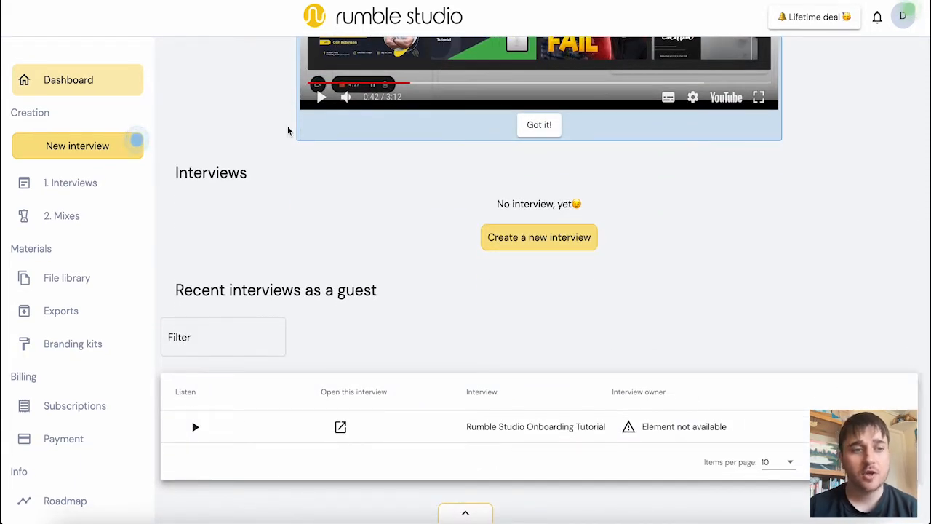
{"action": "scroll", "scroll_direction": "up", "scroll_amount": 3}
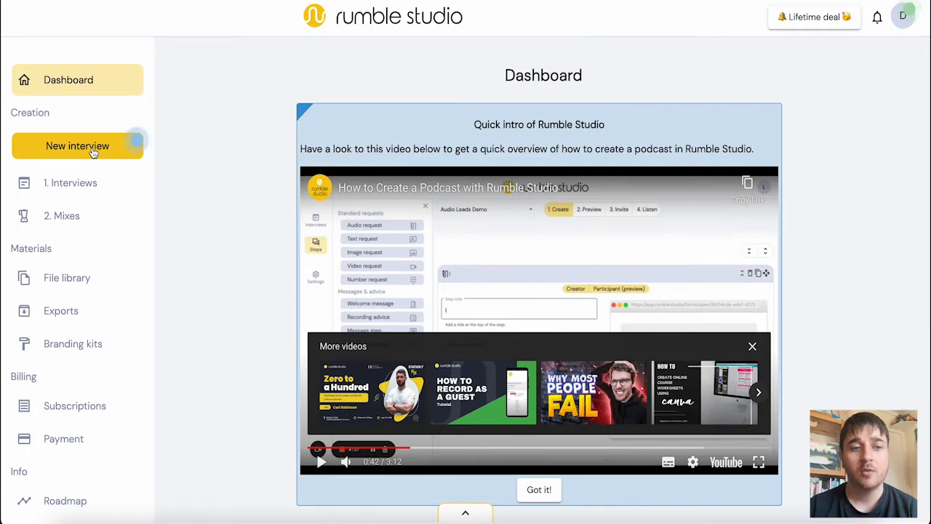
{"action": "left_click", "coordinate": [77, 145]}
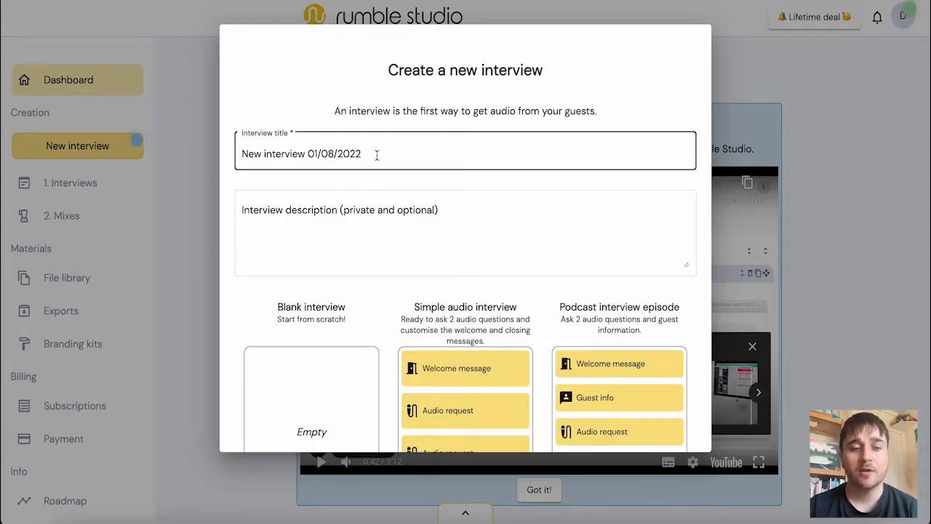
{"action": "type", "text": "First Interview"}
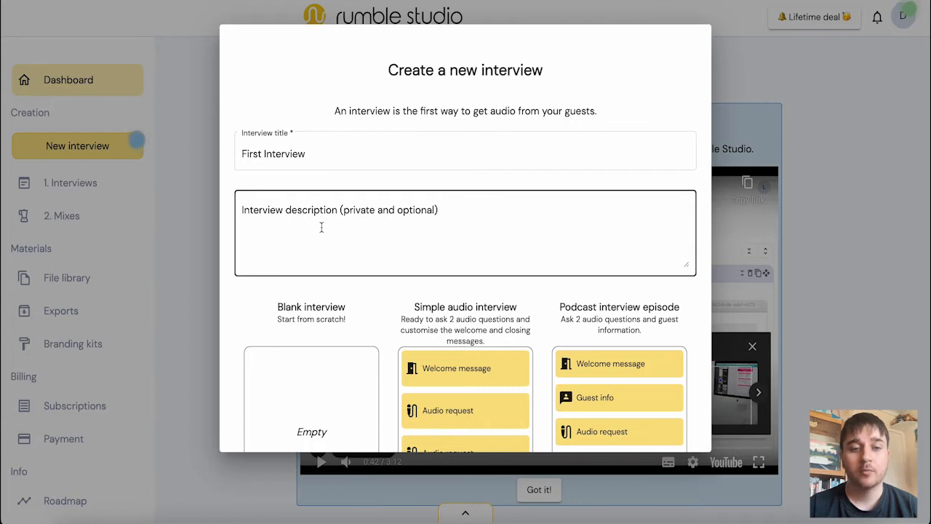
{"action": "scroll", "scroll_direction": "down", "scroll_amount": 3}
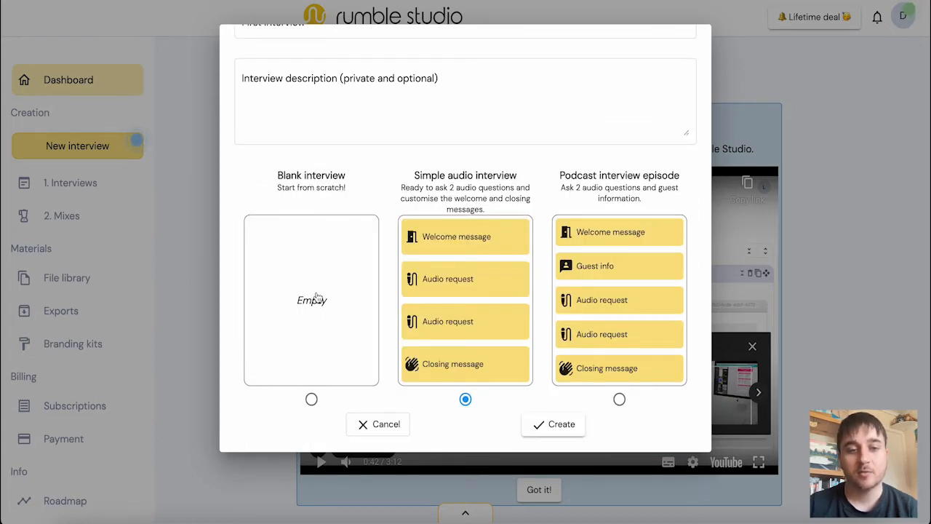
{"action": "mouse_move", "coordinate": [313, 305]}
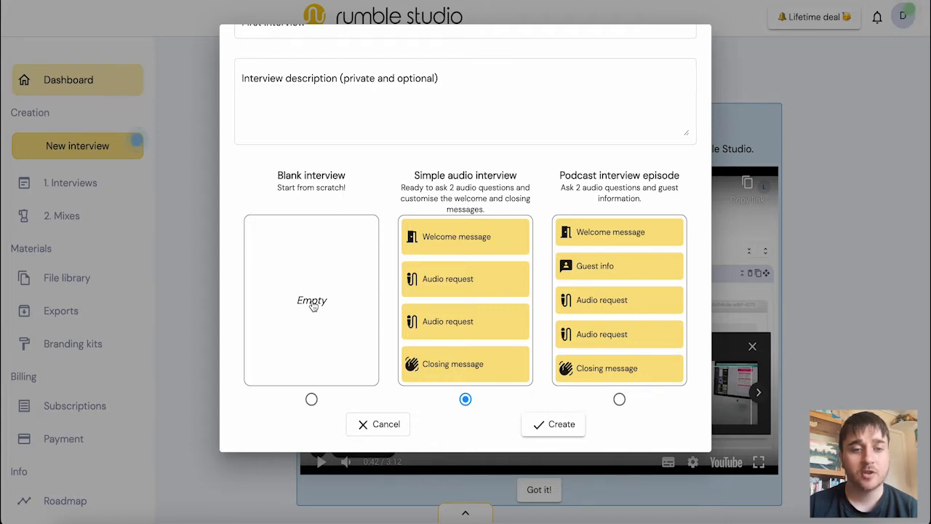
{"action": "left_click", "coordinate": [312, 399]}
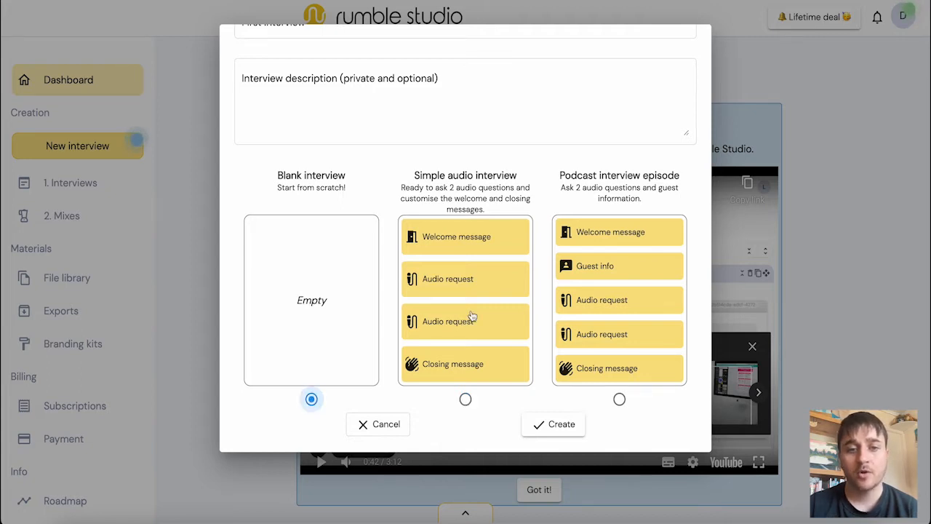
{"action": "left_click", "coordinate": [465, 399]}
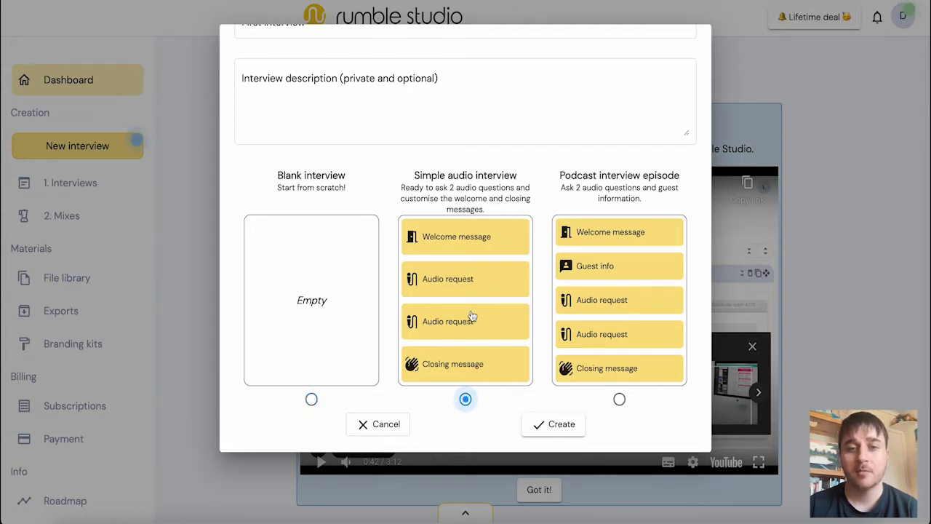
{"action": "mouse_move", "coordinate": [628, 283]}
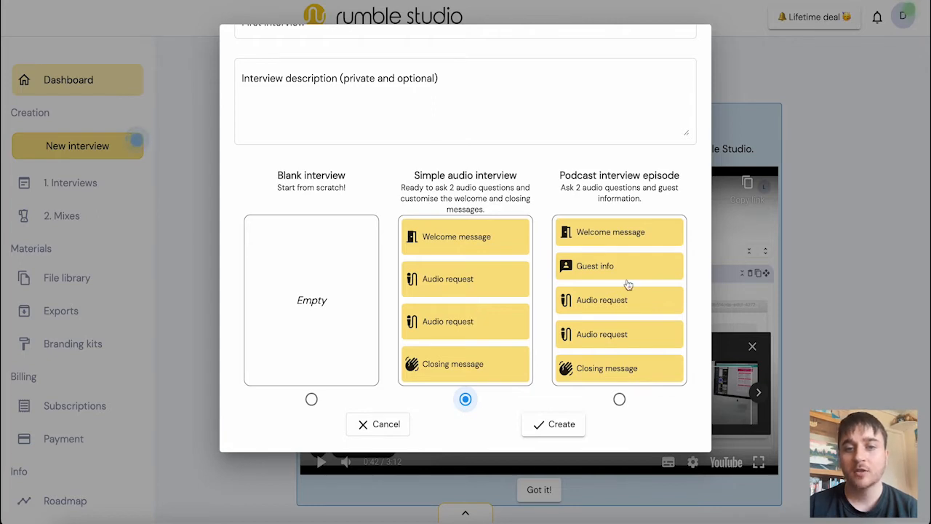
{"action": "left_click", "coordinate": [619, 399]}
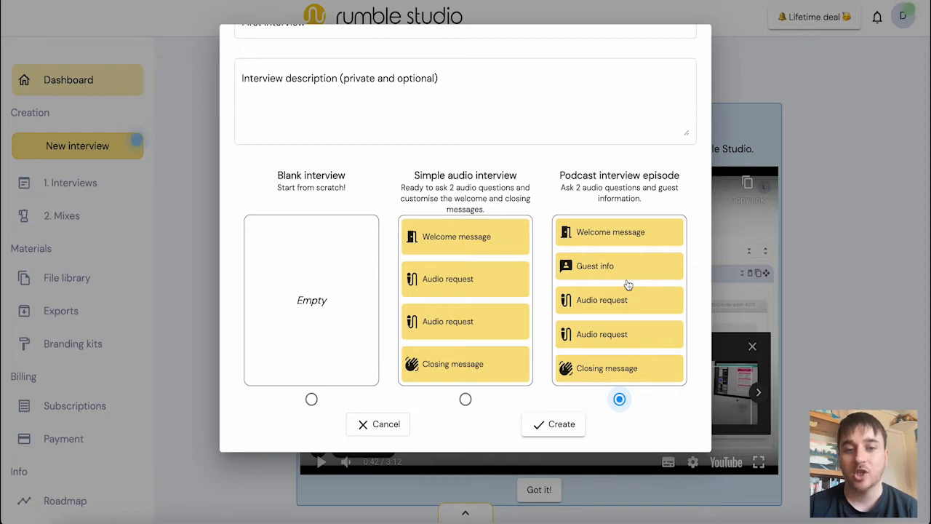
{"action": "mouse_move", "coordinate": [616, 318]}
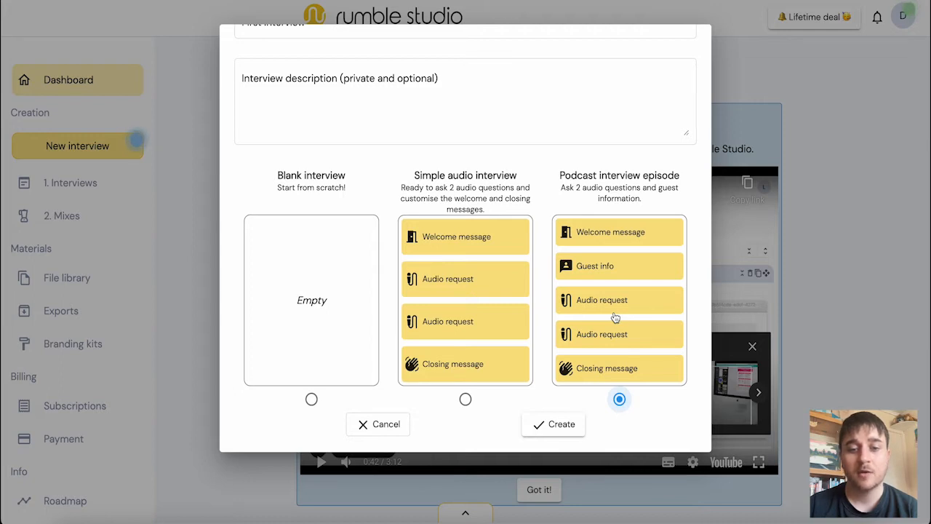
{"action": "mouse_move", "coordinate": [558, 429]}
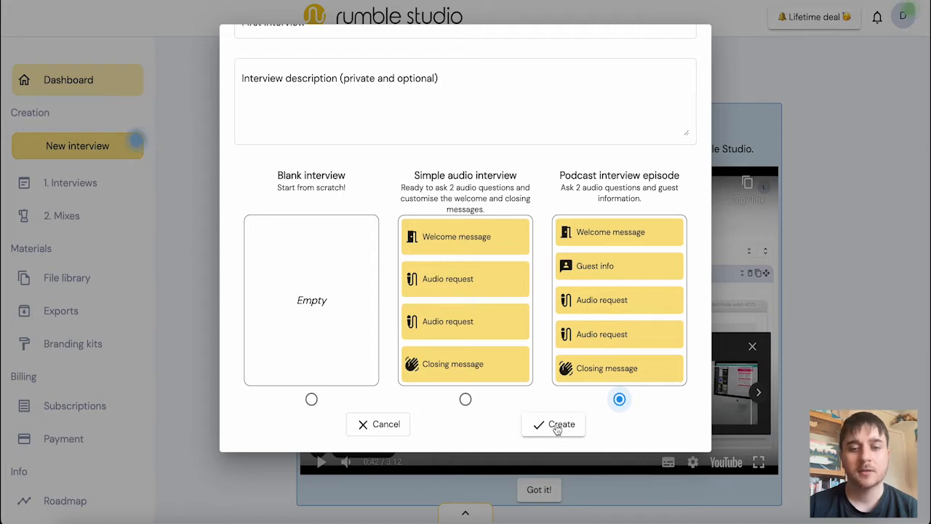
Create First Interview from the podcast template, with its welcome step titled Hello
{"action": "left_click", "coordinate": [553, 424]}
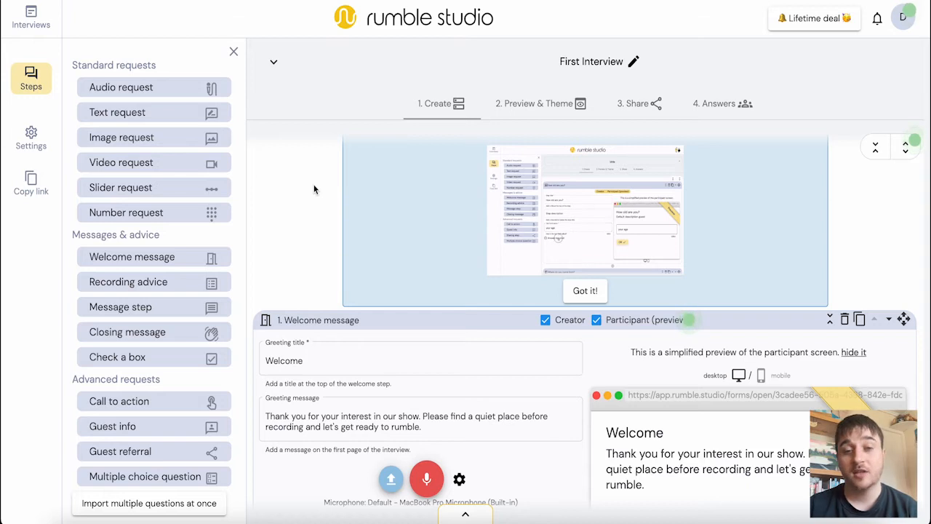
{"action": "scroll", "scroll_direction": "down", "scroll_amount": 3}
{"action": "type", "text": "Hello"}
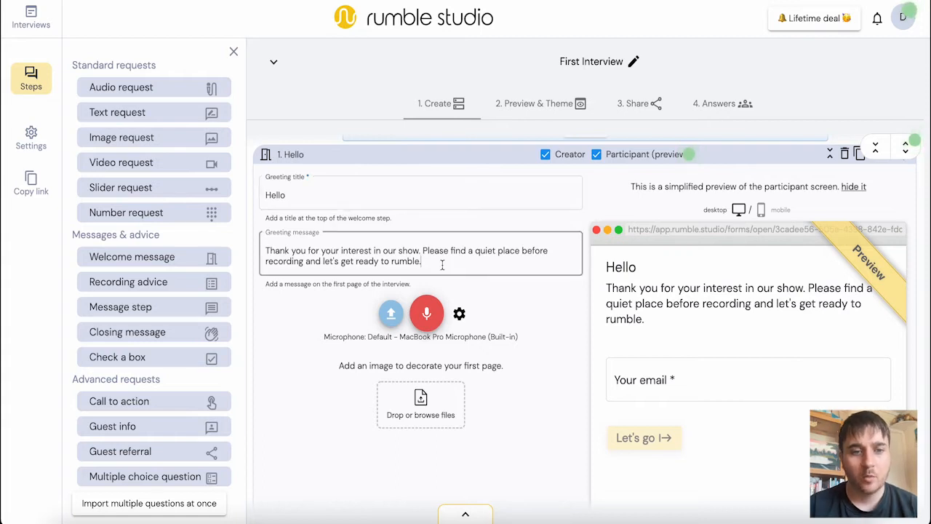
{"action": "scroll", "scroll_direction": "down", "scroll_amount": 3}
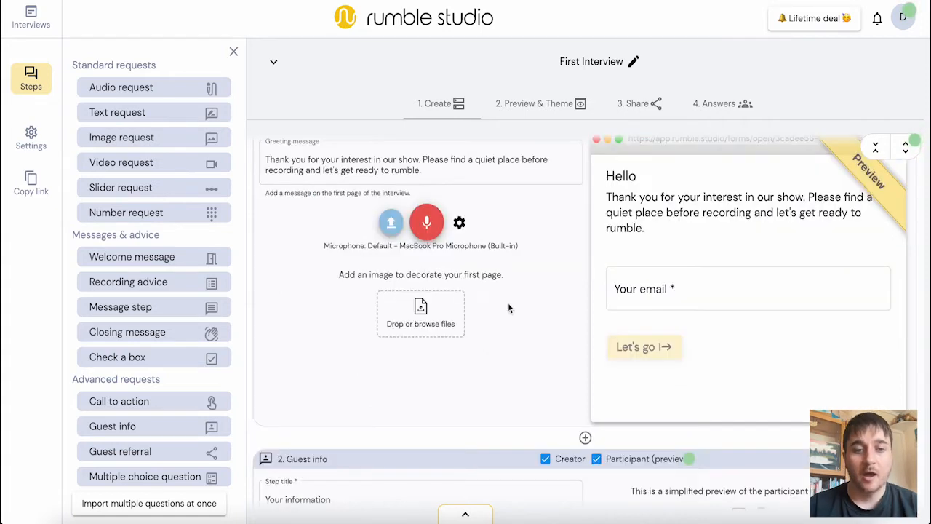
{"action": "mouse_move", "coordinate": [488, 313]}
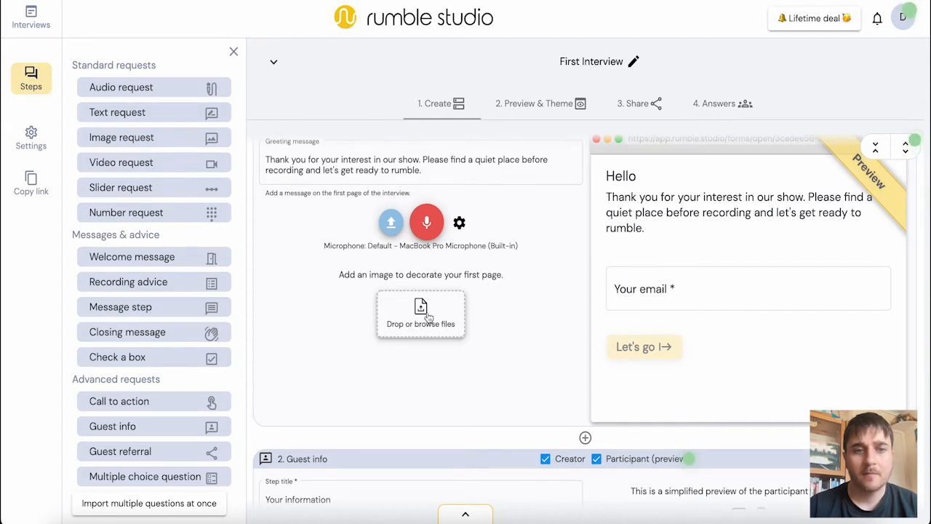
Set the library file Energetic 2 as the Hello page's decorative image
{"action": "left_click", "coordinate": [420, 313]}
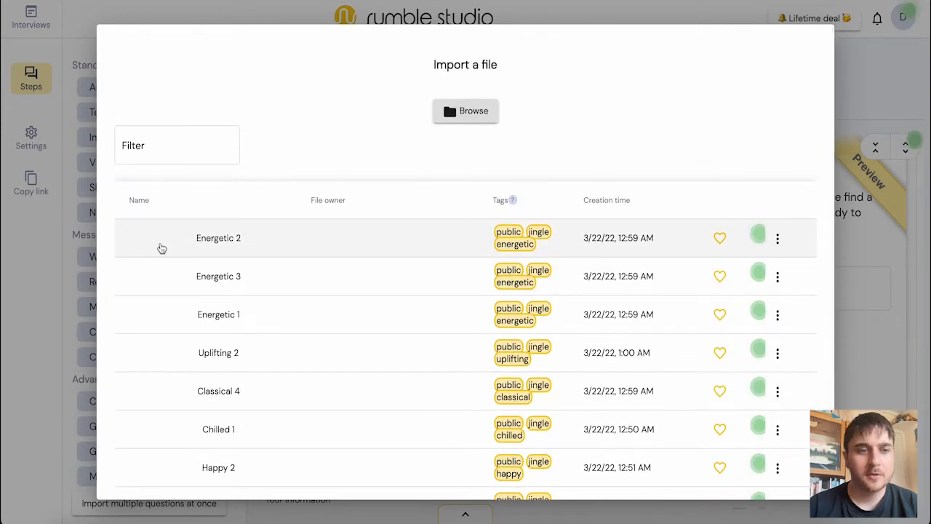
{"action": "left_click", "coordinate": [218, 238]}
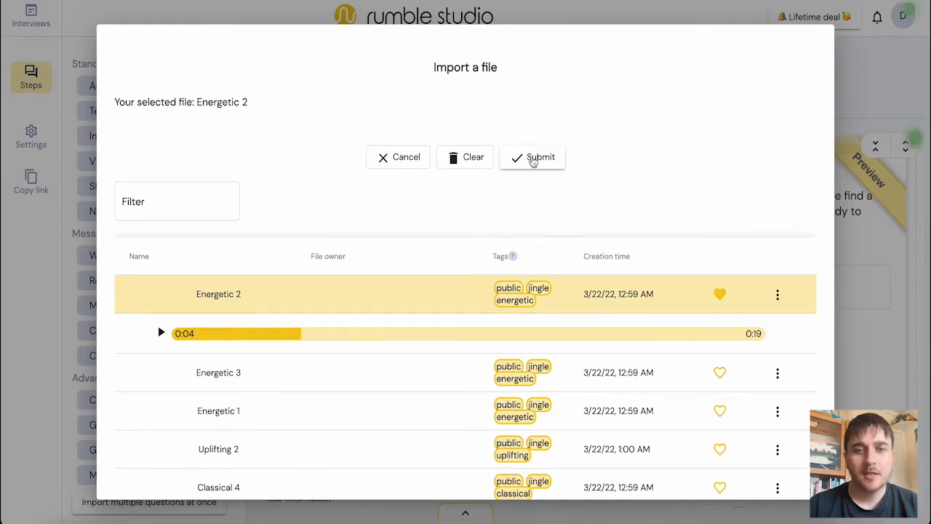
{"action": "left_click", "coordinate": [533, 157]}
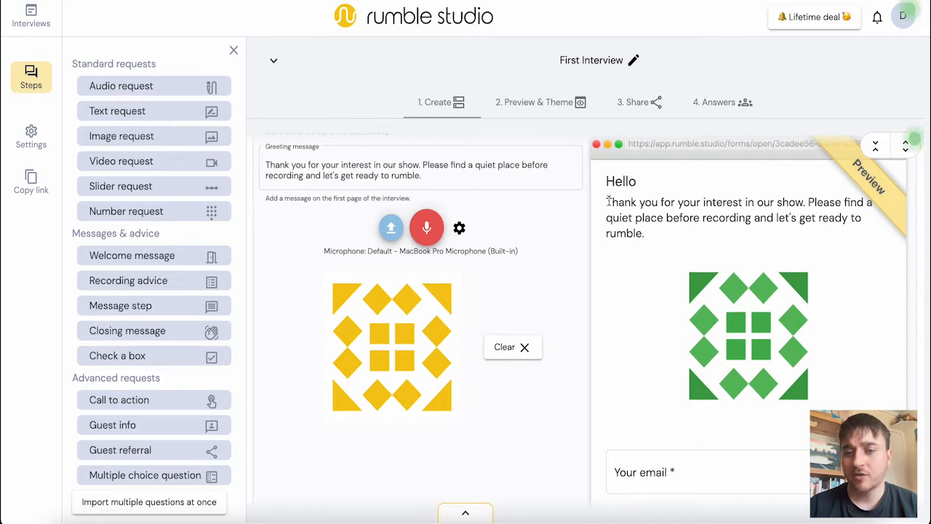
Preview the Hello welcome page in mobile layout and move on to Your information
{"action": "scroll", "scroll_direction": "down", "scroll_amount": 3}
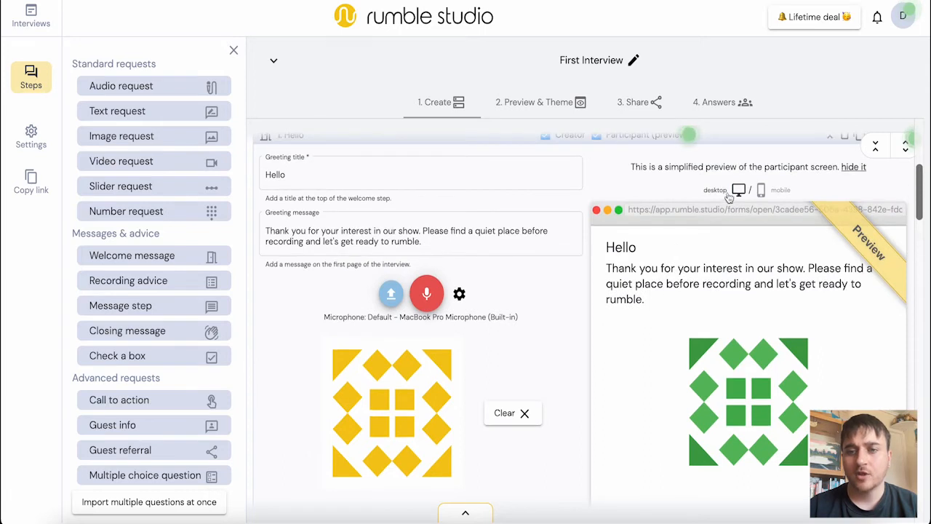
{"action": "left_click", "coordinate": [761, 190]}
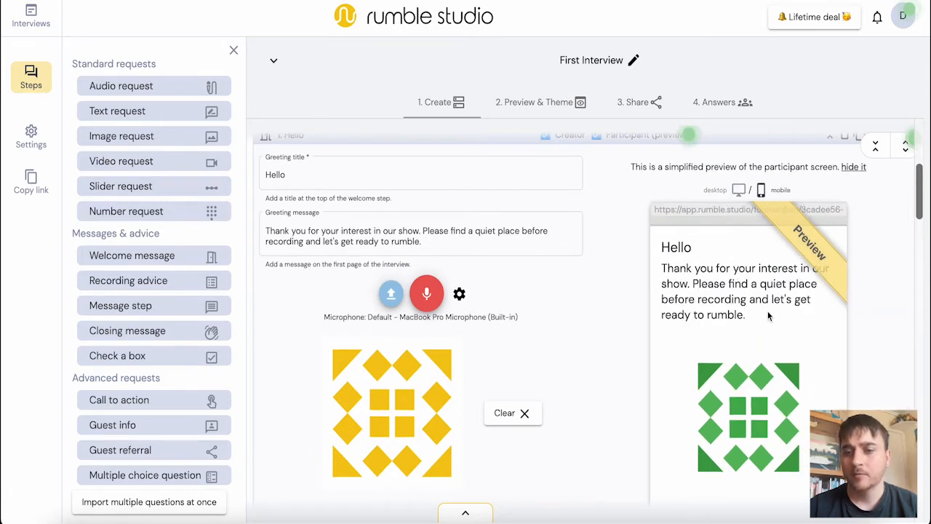
{"action": "scroll", "scroll_direction": "down", "scroll_amount": 3}
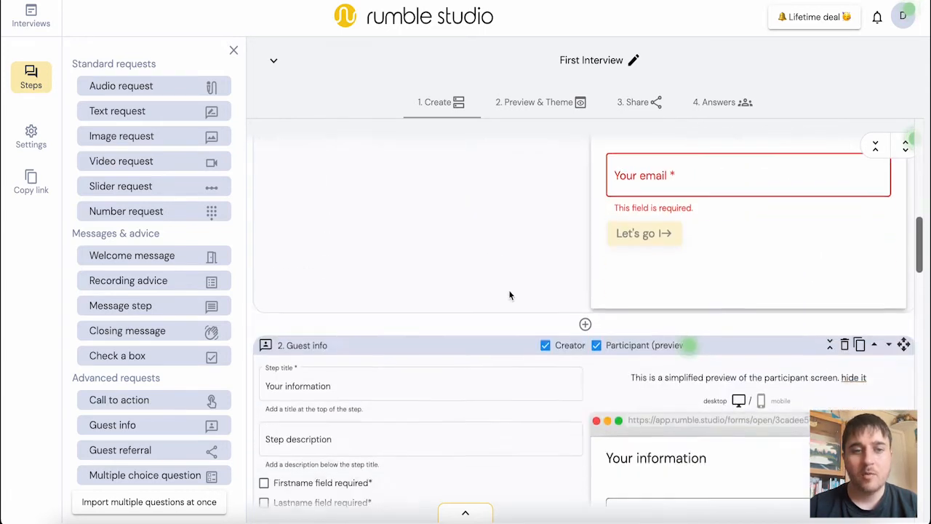
Tick Firstname, Lastname and Profile picture as required fields in Guest info
{"action": "scroll", "scroll_direction": "down", "scroll_amount": 3}
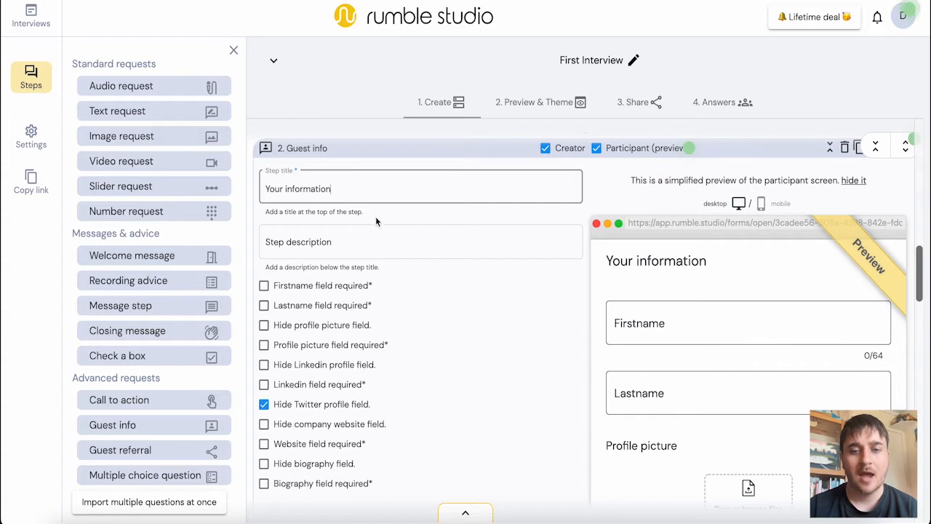
{"action": "scroll", "scroll_direction": "down", "scroll_amount": 3}
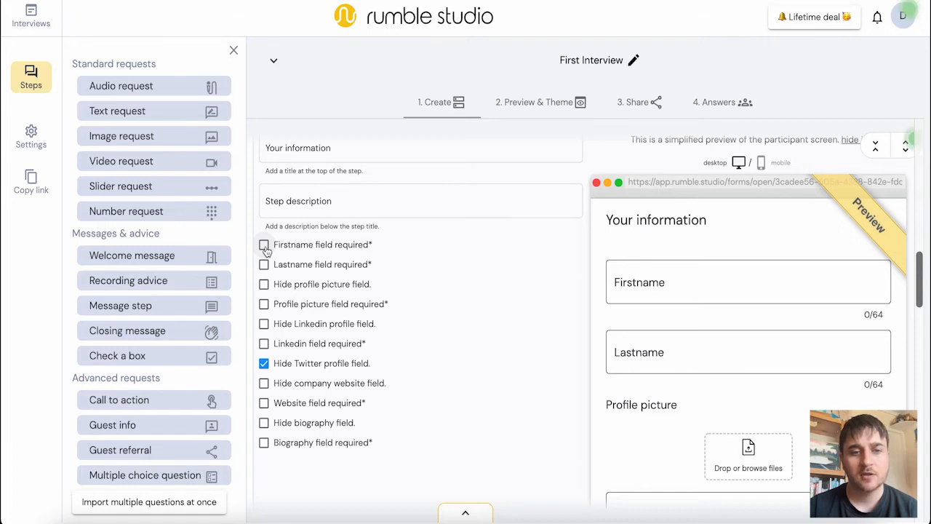
{"action": "left_click", "coordinate": [263, 245]}
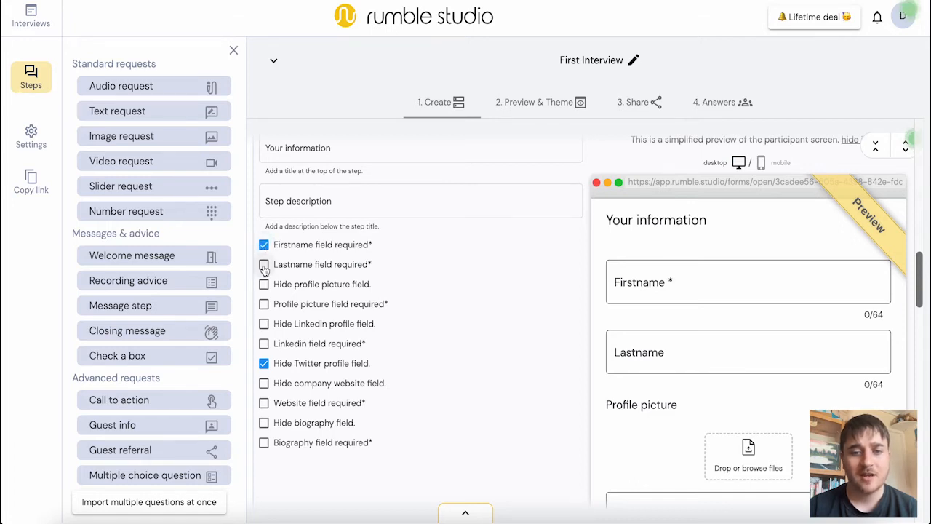
{"action": "left_click", "coordinate": [264, 264]}
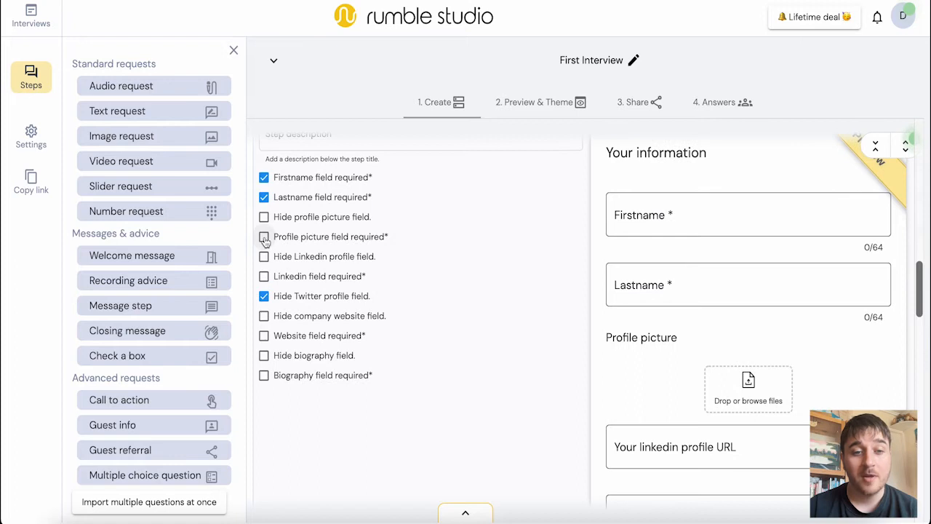
{"action": "left_click", "coordinate": [263, 237]}
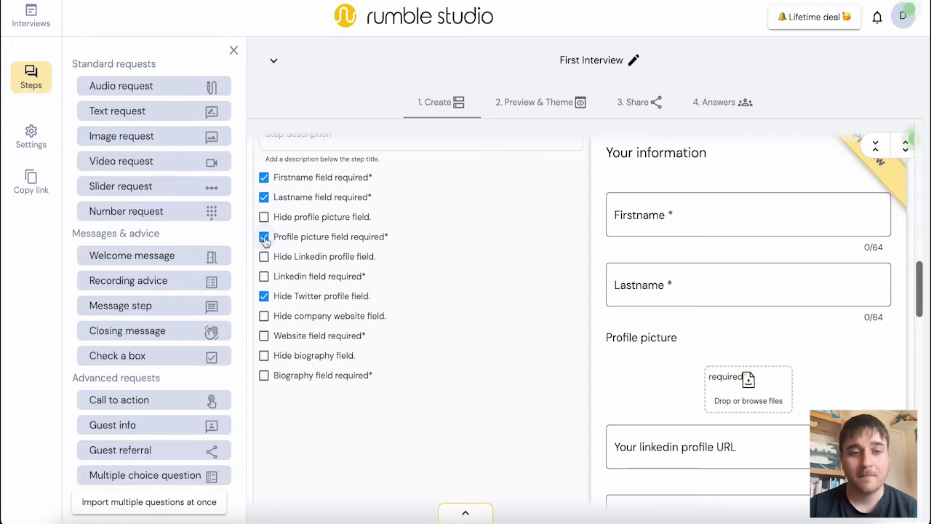
{"action": "left_click", "coordinate": [264, 236]}
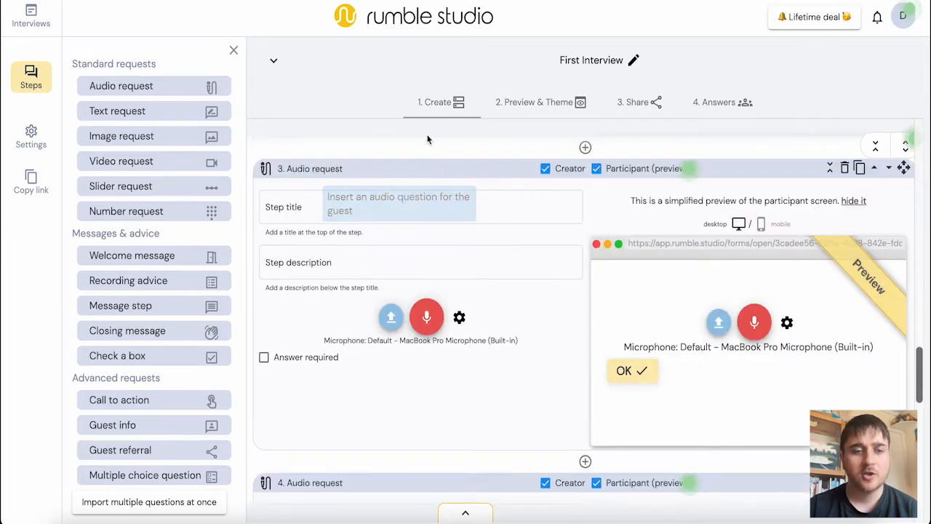
Title step 3 'What is your favourite food ?'
{"action": "scroll", "scroll_direction": "up", "scroll_amount": 3}
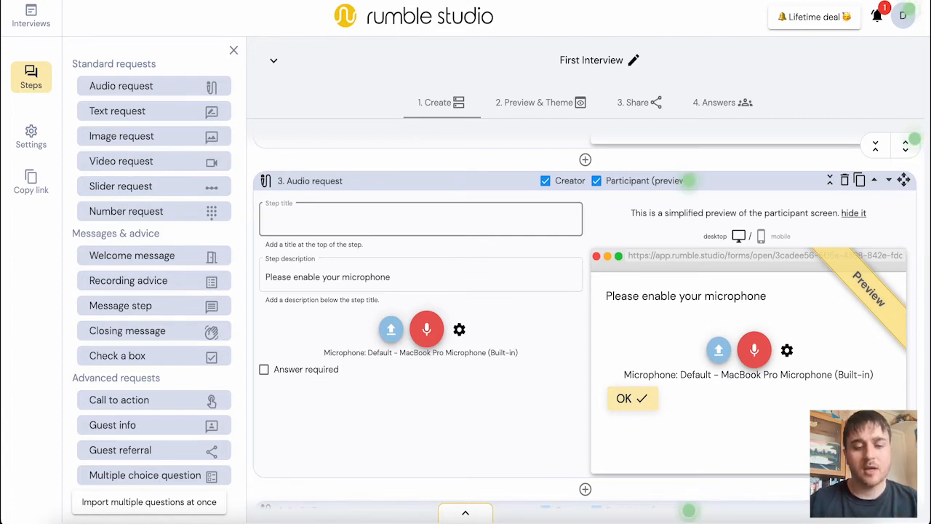
{"action": "type", "text": "What is yo"}
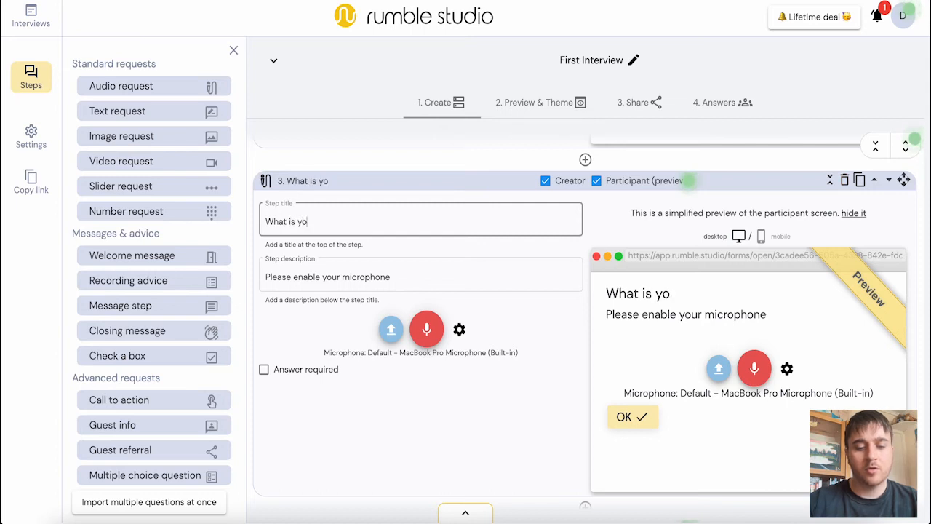
{"action": "type", "text": "ur favourite"}
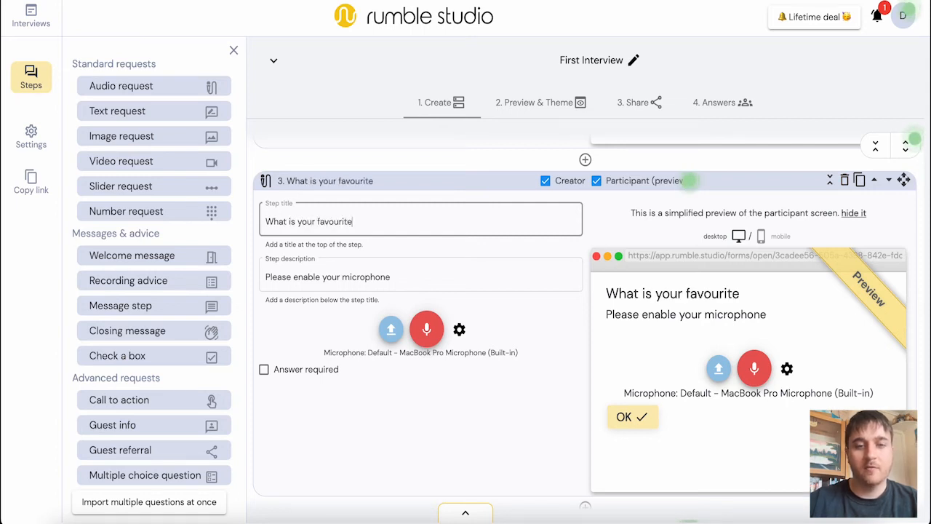
{"action": "type", "text": "food ?"}
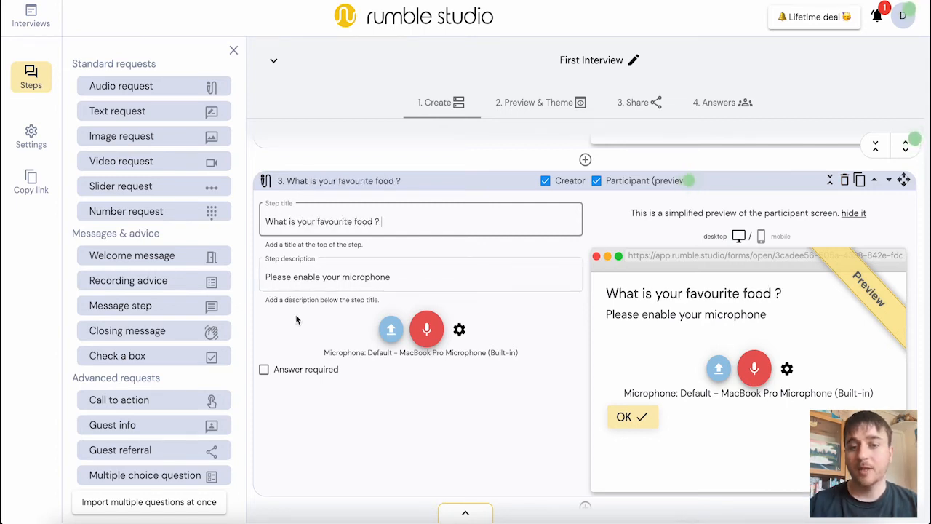
{"action": "mouse_move", "coordinate": [701, 342]}
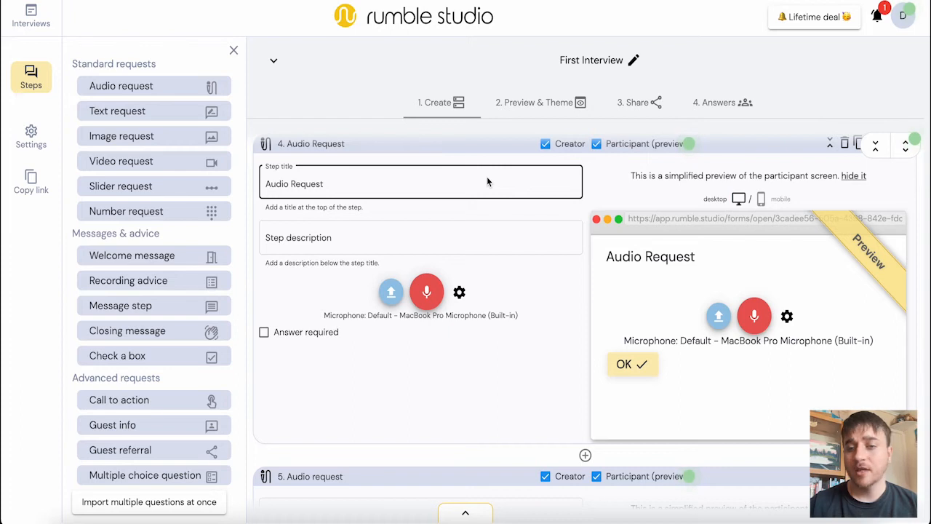
{"action": "scroll", "scroll_direction": "down", "scroll_amount": 3}
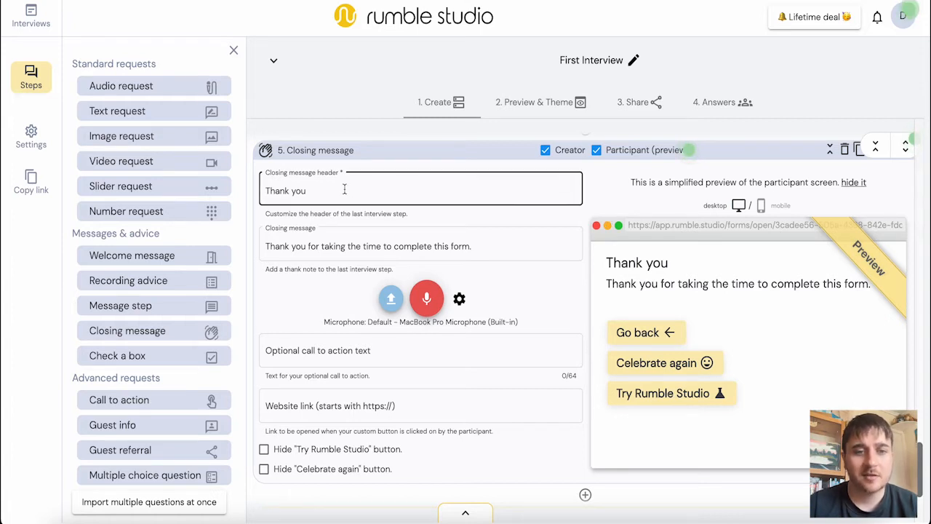
{"action": "left_click", "coordinate": [421, 246]}
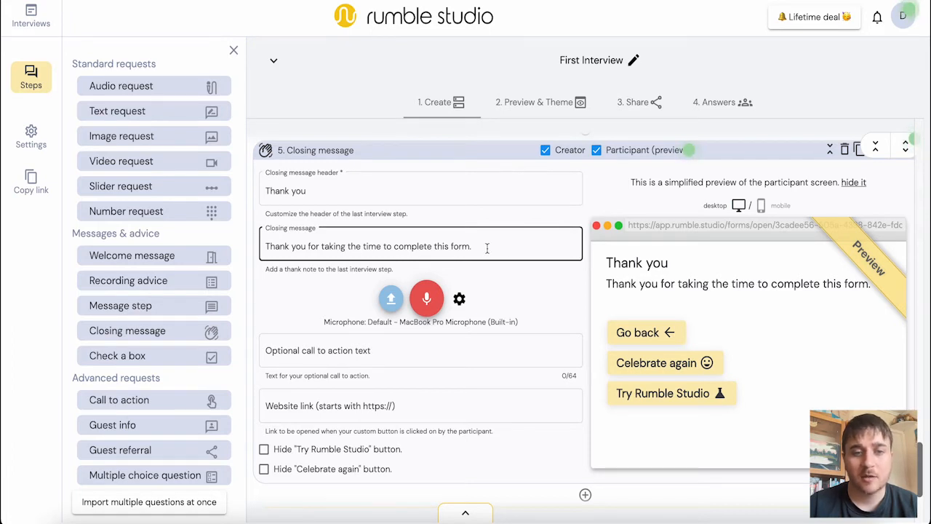
{"action": "scroll", "scroll_direction": "down", "scroll_amount": 3}
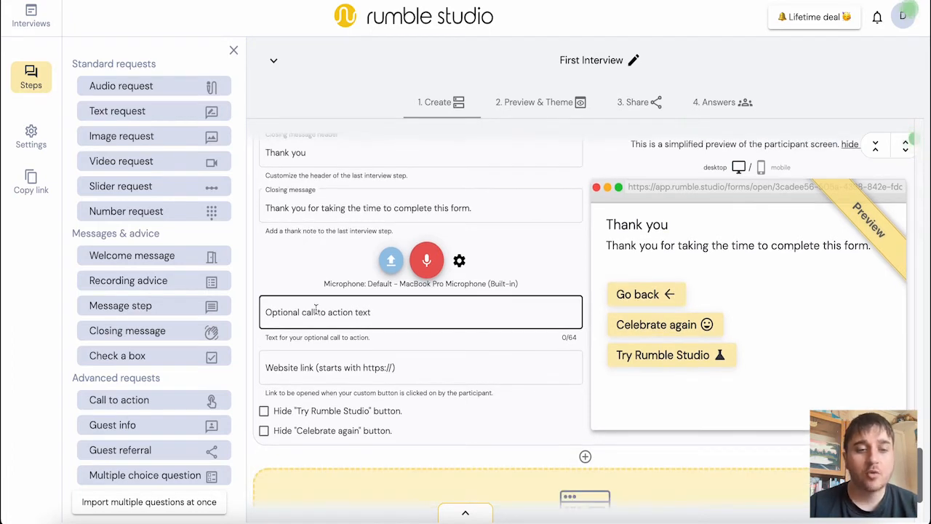
{"action": "left_click", "coordinate": [421, 368]}
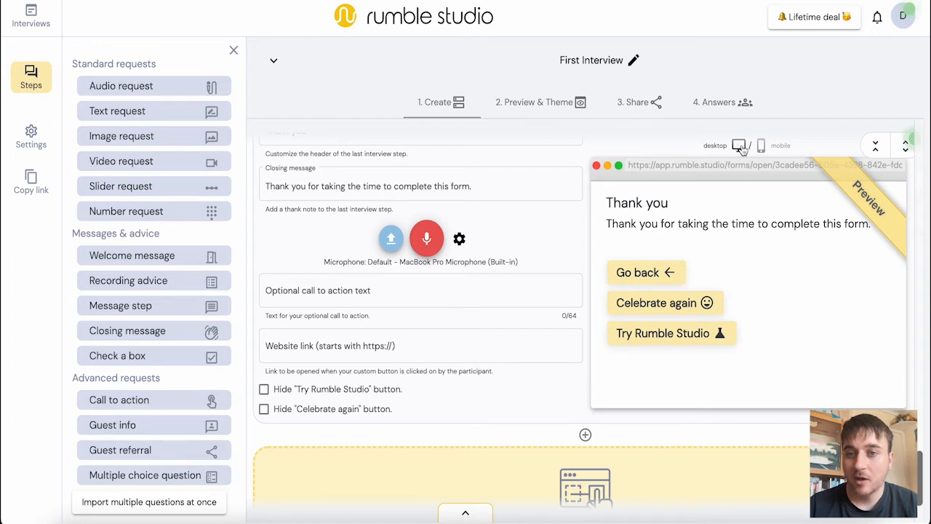
Insert an empty Audio request step as step 5, before the closing message
{"action": "scroll", "scroll_direction": "down", "scroll_amount": 3}
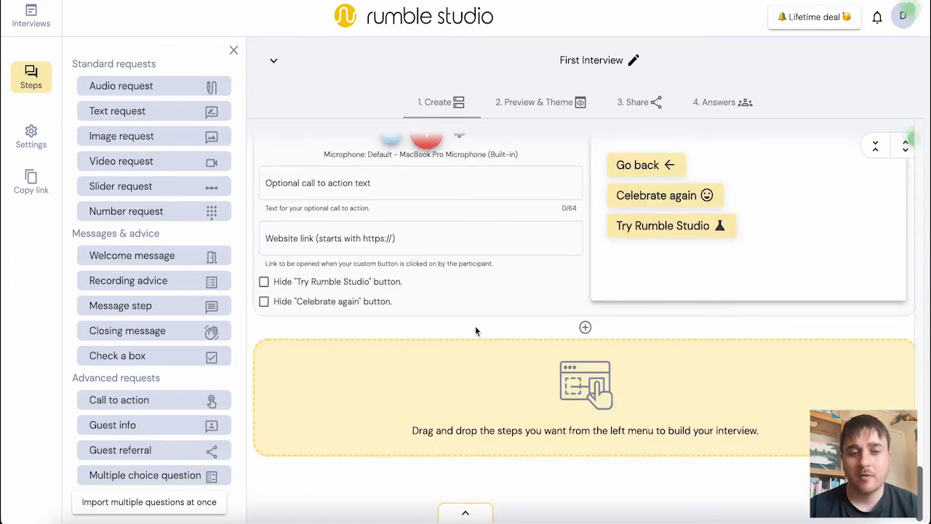
{"action": "left_click", "coordinate": [585, 326]}
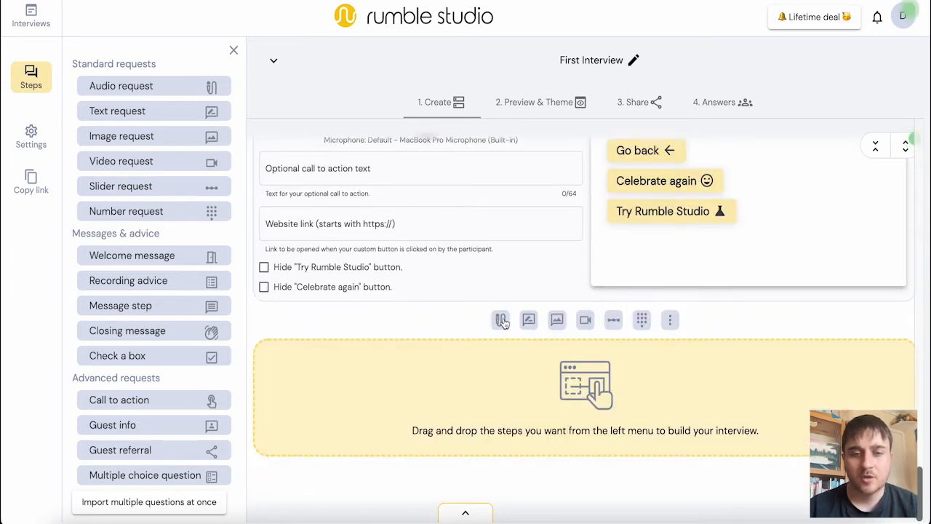
{"action": "mouse_move", "coordinate": [501, 320]}
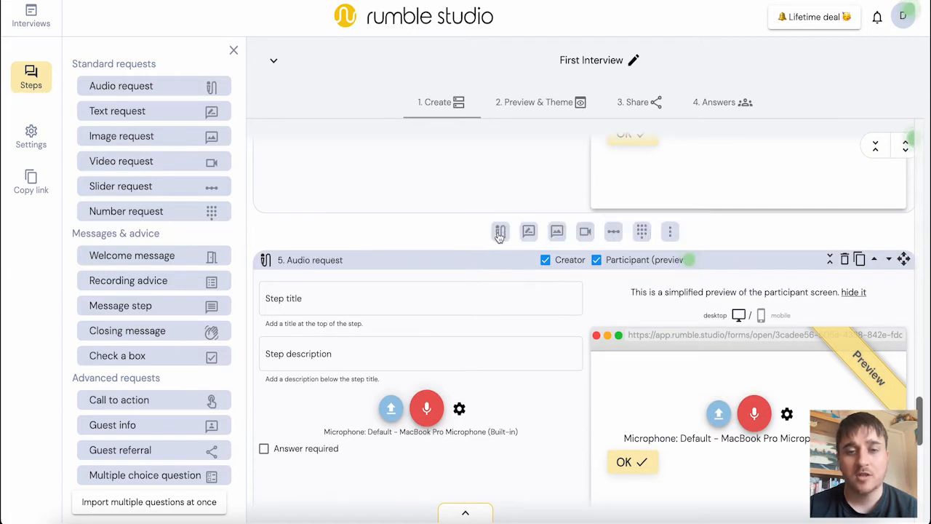
{"action": "mouse_move", "coordinate": [500, 231]}
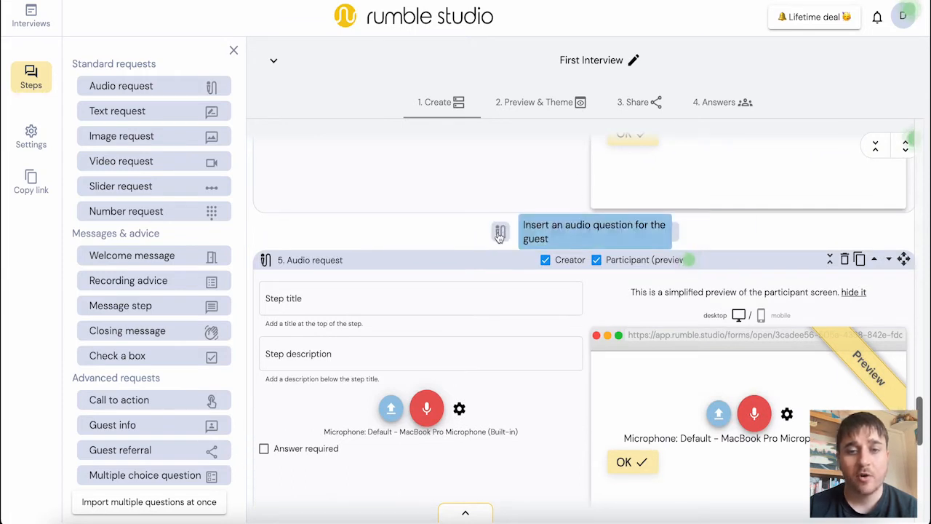
{"action": "mouse_move", "coordinate": [529, 231]}
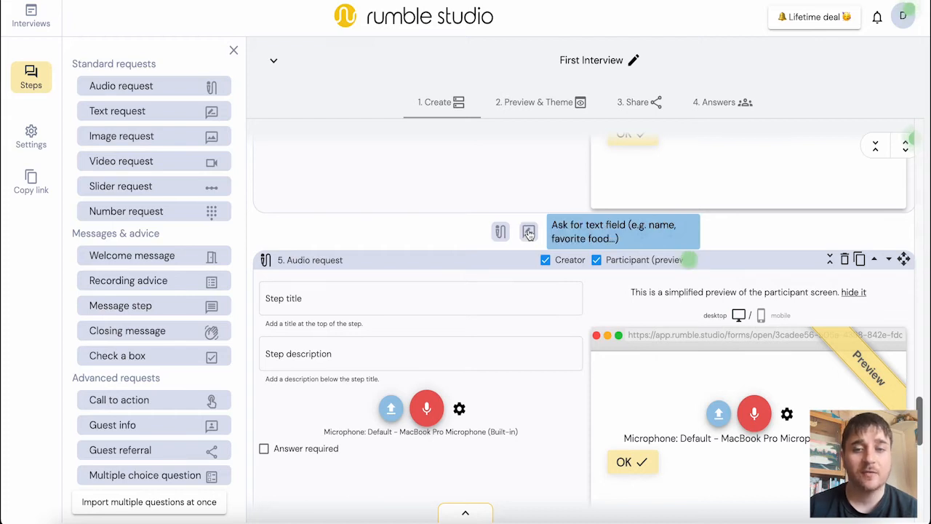
{"action": "mouse_move", "coordinate": [556, 232]}
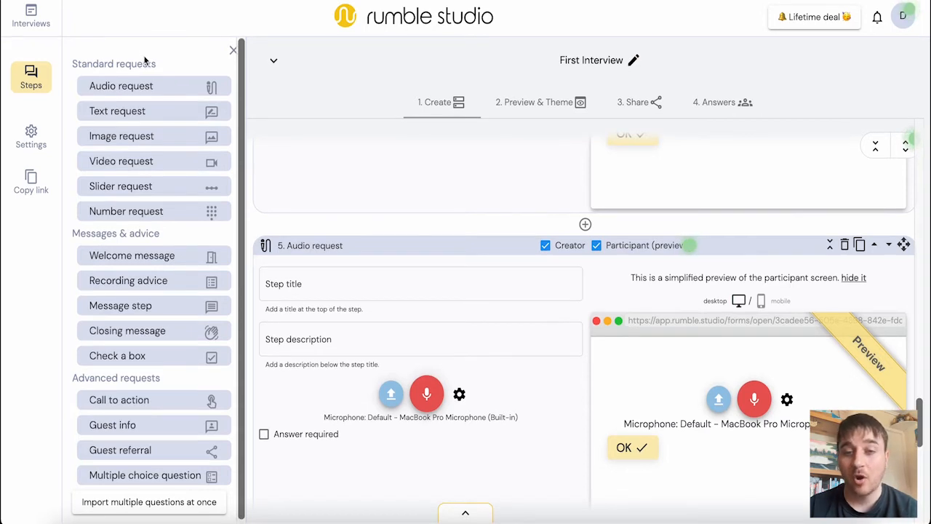
{"action": "scroll", "scroll_direction": "down", "scroll_amount": 3}
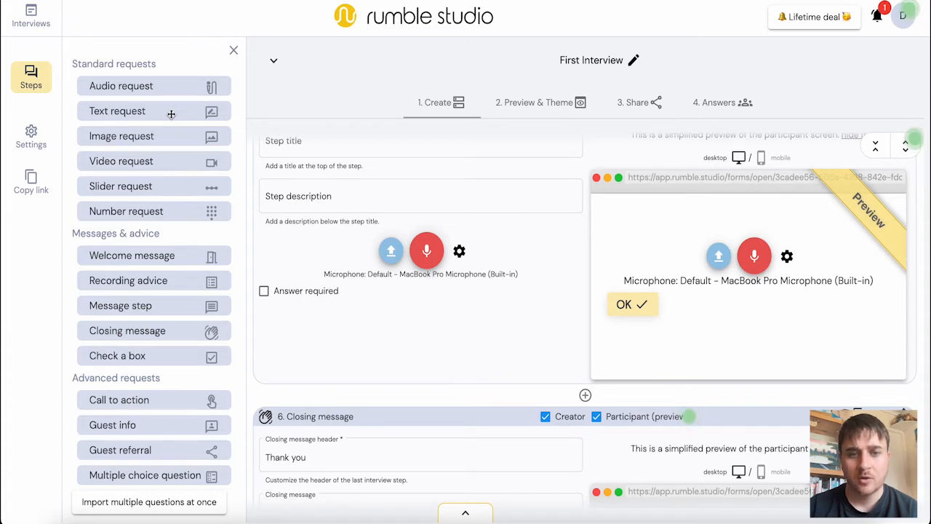
Add a required text step 'What is your favourite animal ?' with a 'Type why' field
{"action": "left_click", "coordinate": [117, 111]}
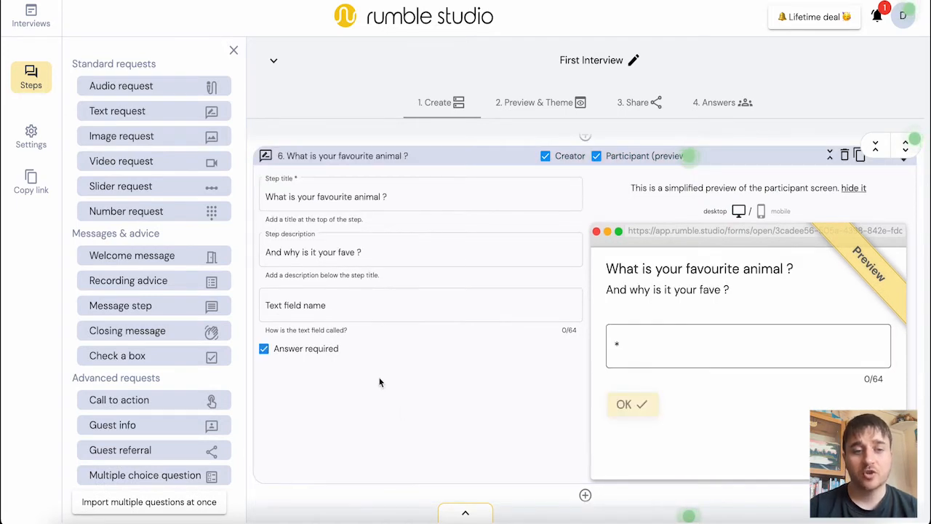
{"action": "left_click", "coordinate": [420, 305]}
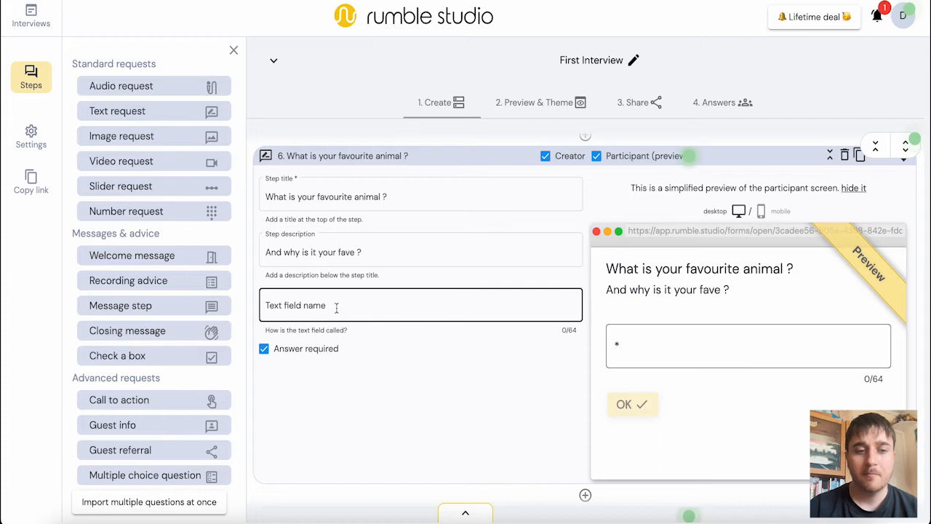
{"action": "type", "text": "Type why"}
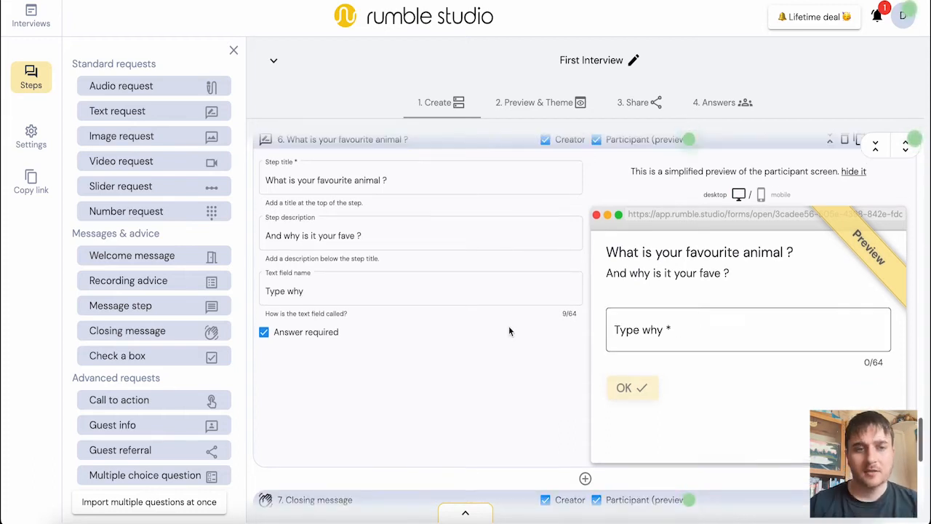
{"action": "scroll", "scroll_direction": "down", "scroll_amount": 3}
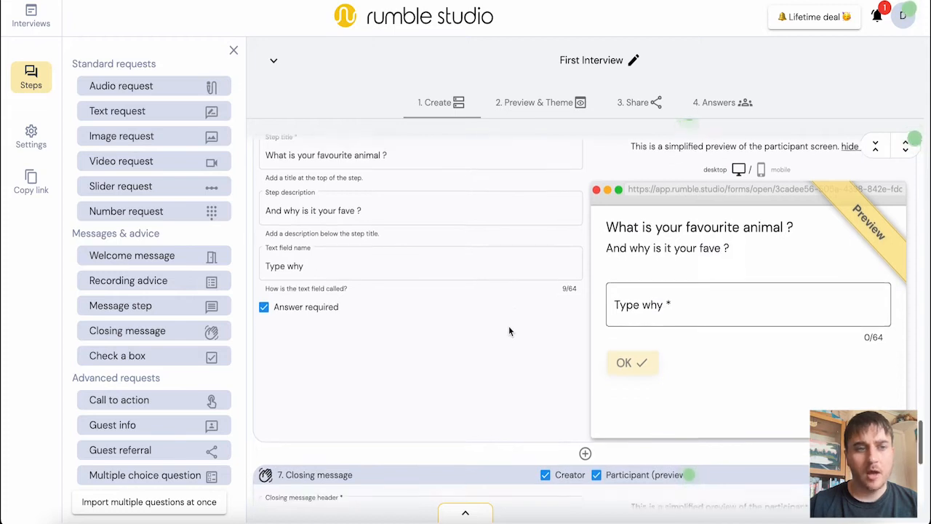
{"action": "scroll", "scroll_direction": "down", "scroll_amount": 3}
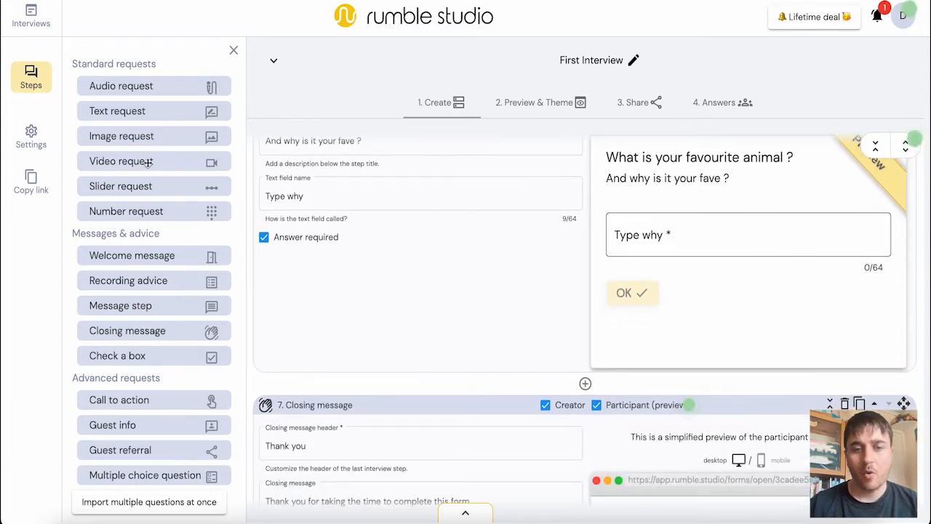
Add Video request and Recording advice checklist steps ahead of the closing message
{"action": "left_click", "coordinate": [120, 160]}
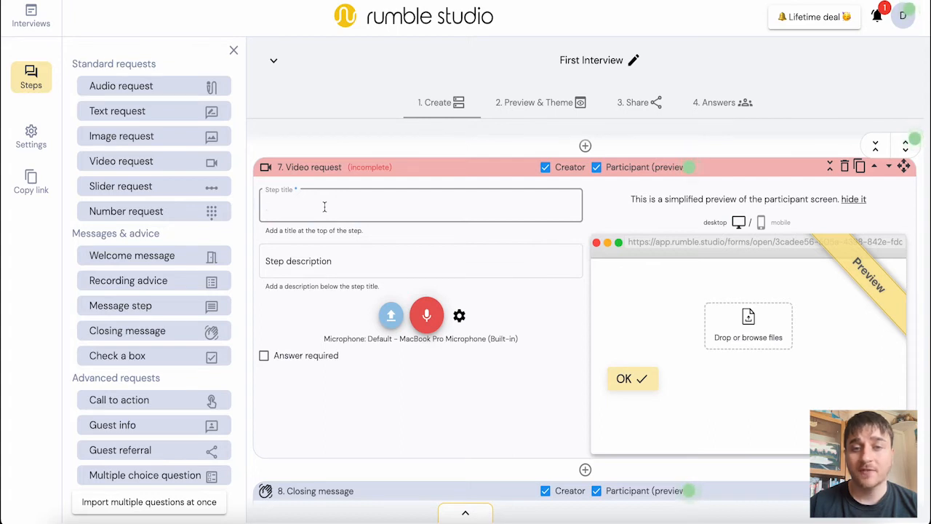
{"action": "scroll", "scroll_direction": "down", "scroll_amount": 3}
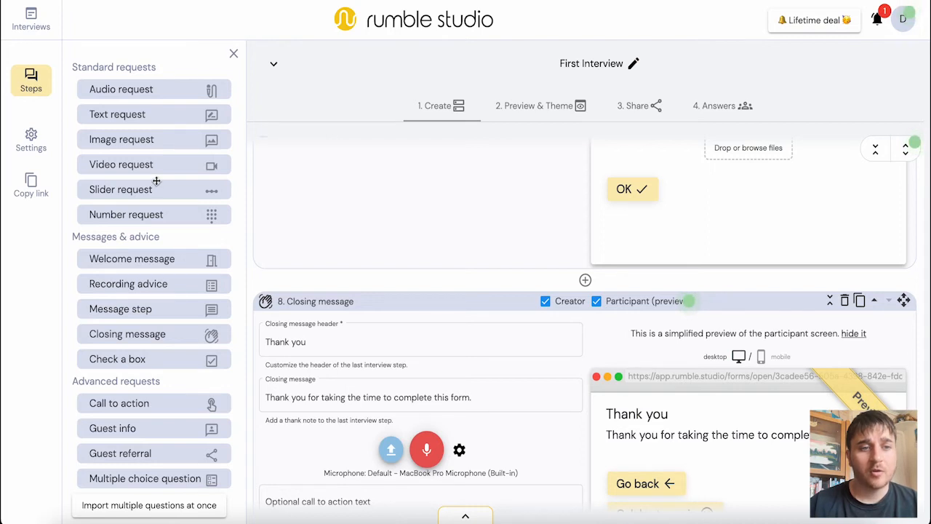
{"action": "mouse_move", "coordinate": [153, 213]}
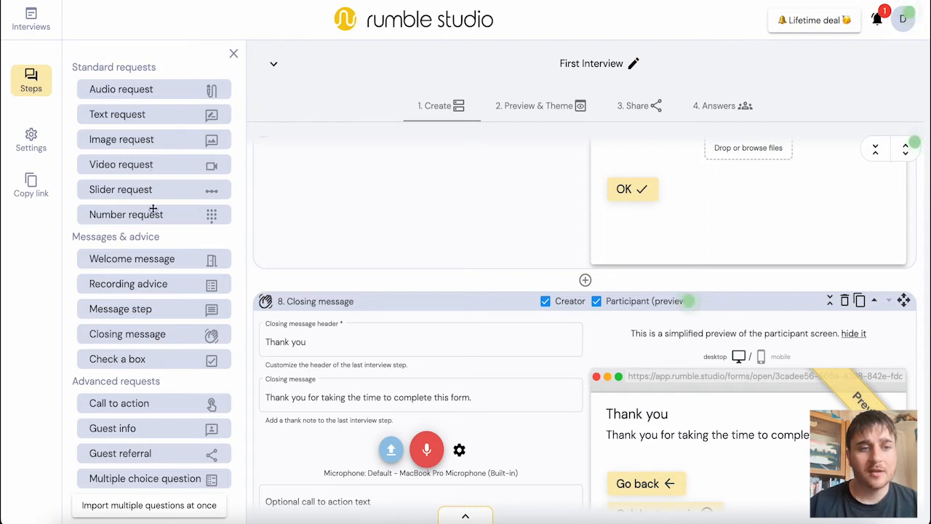
{"action": "mouse_move", "coordinate": [168, 242]}
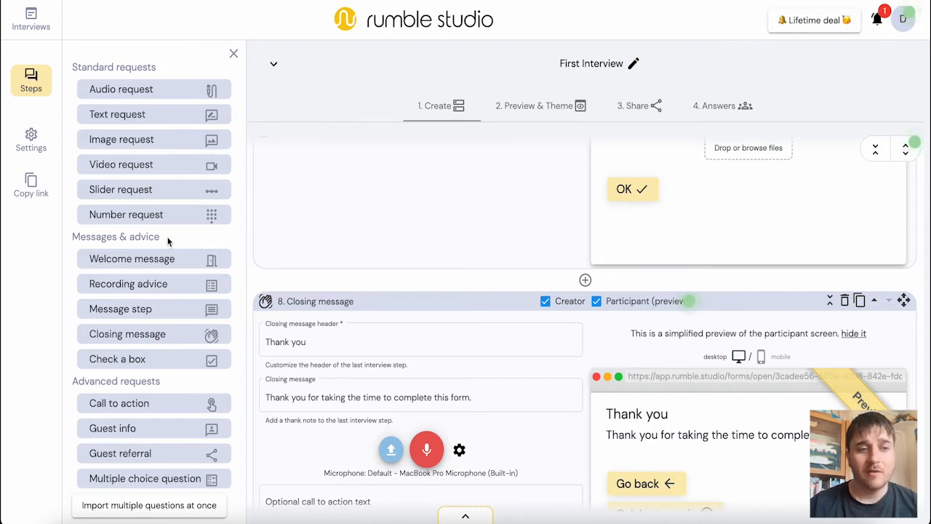
{"action": "mouse_move", "coordinate": [167, 258]}
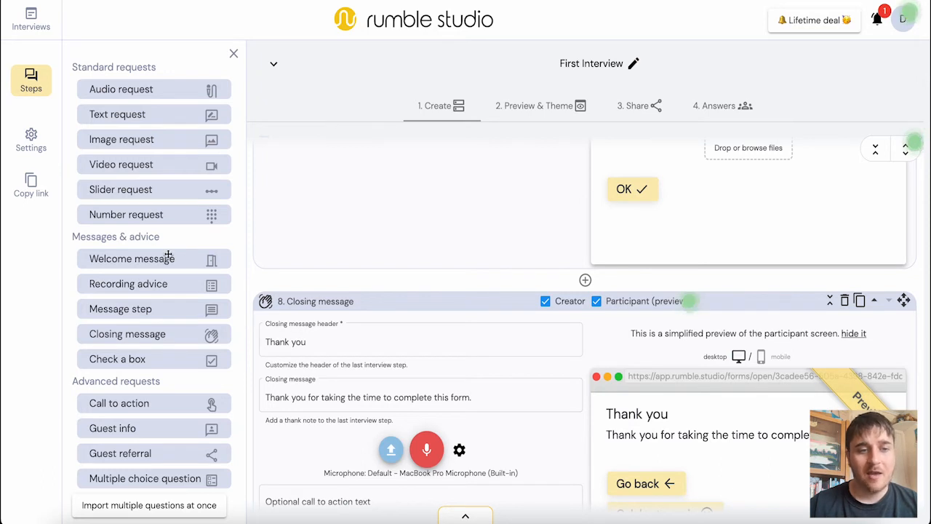
{"action": "mouse_move", "coordinate": [151, 284]}
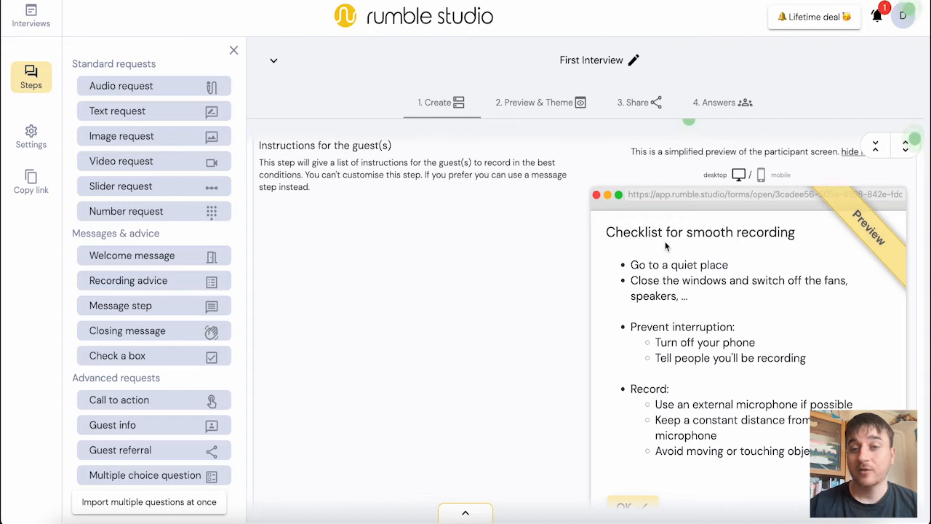
{"action": "scroll", "scroll_direction": "down", "scroll_amount": 3}
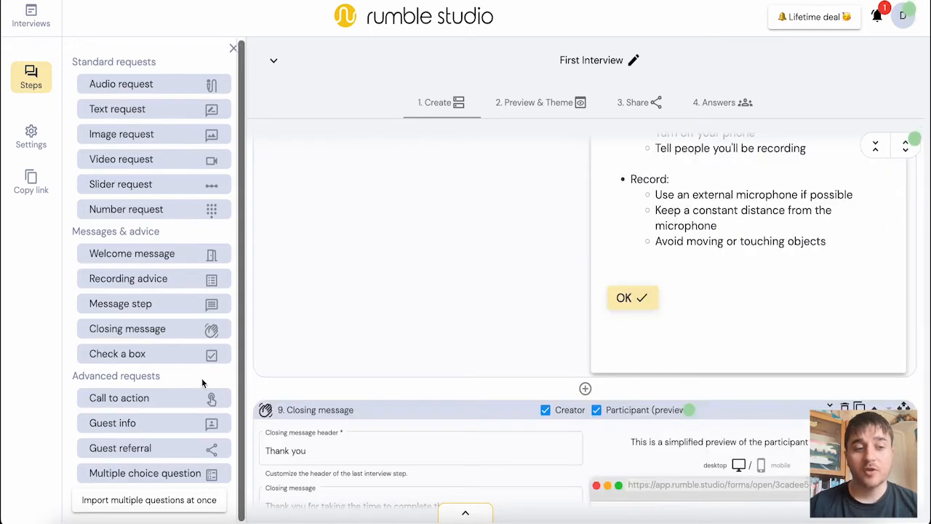
{"action": "mouse_move", "coordinate": [192, 384]}
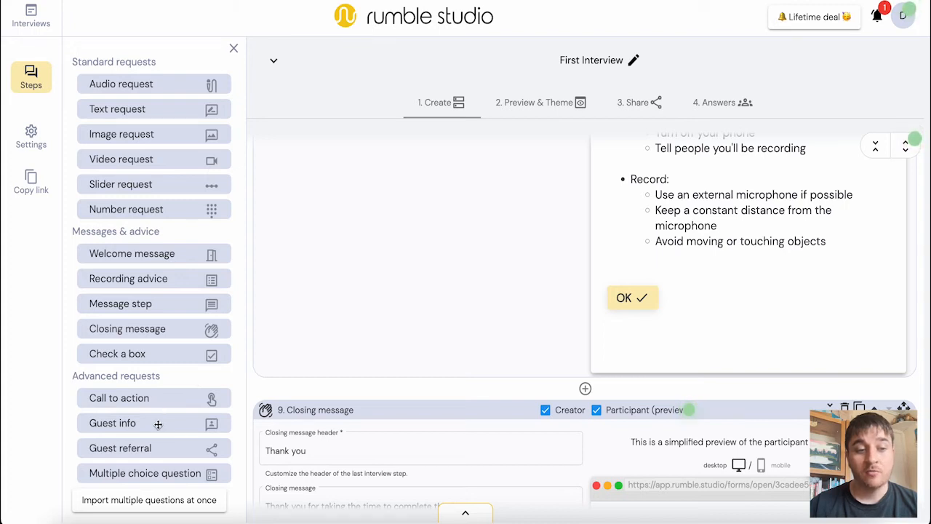
{"action": "mouse_move", "coordinate": [170, 467]}
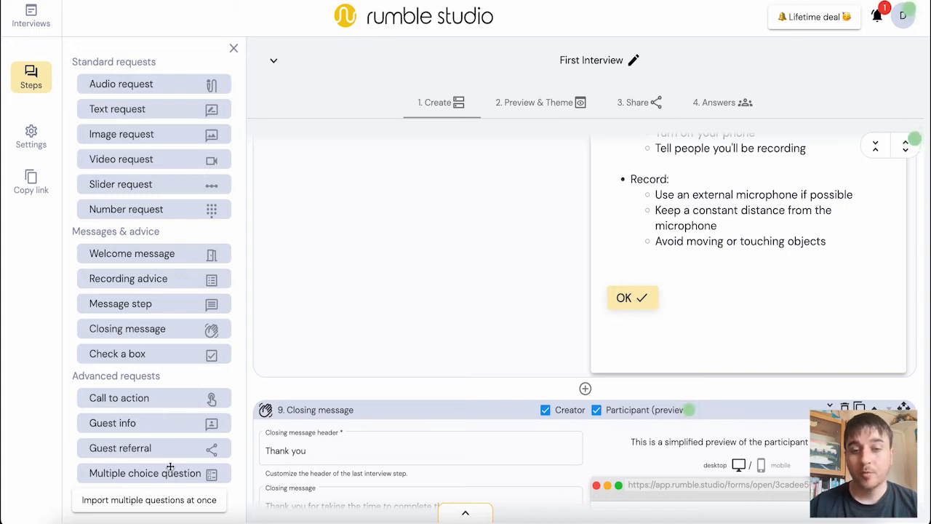
{"action": "scroll", "scroll_direction": "down", "scroll_amount": 3}
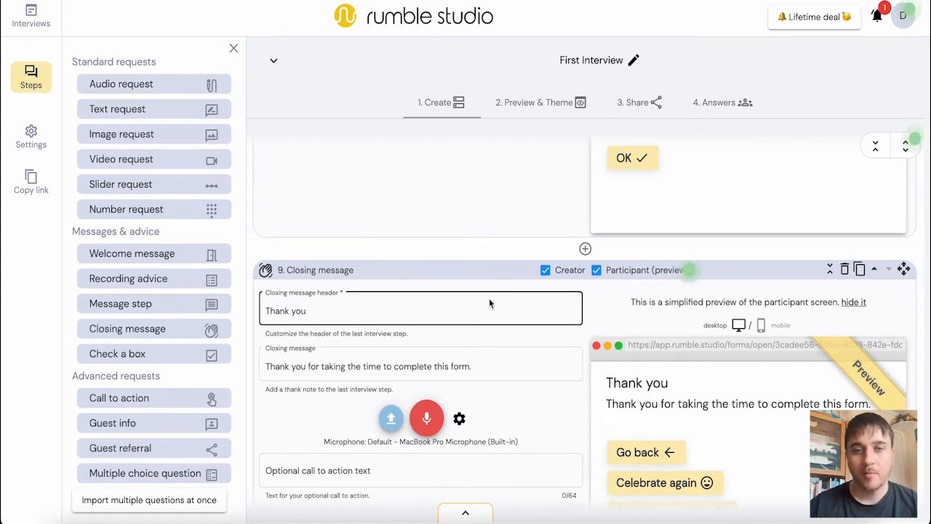
{"action": "scroll", "scroll_direction": "down", "scroll_amount": 3}
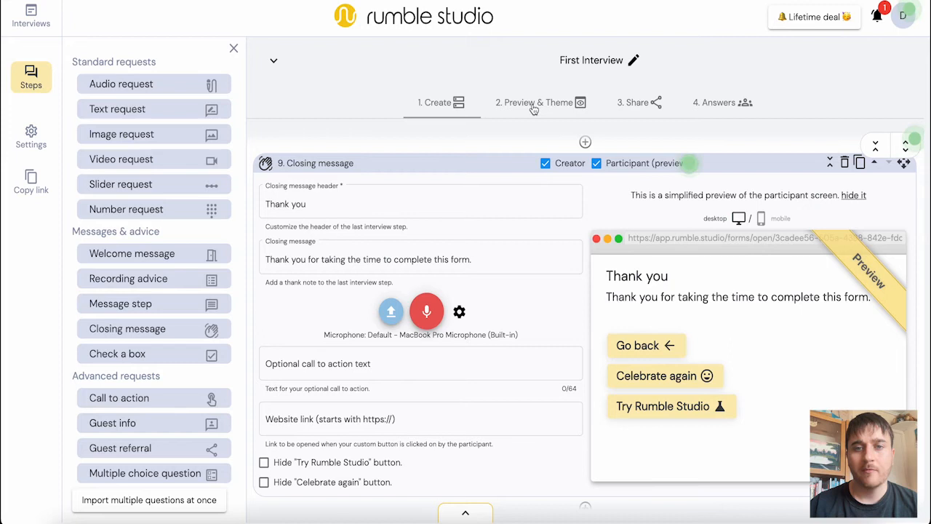
{"action": "left_click", "coordinate": [535, 102]}
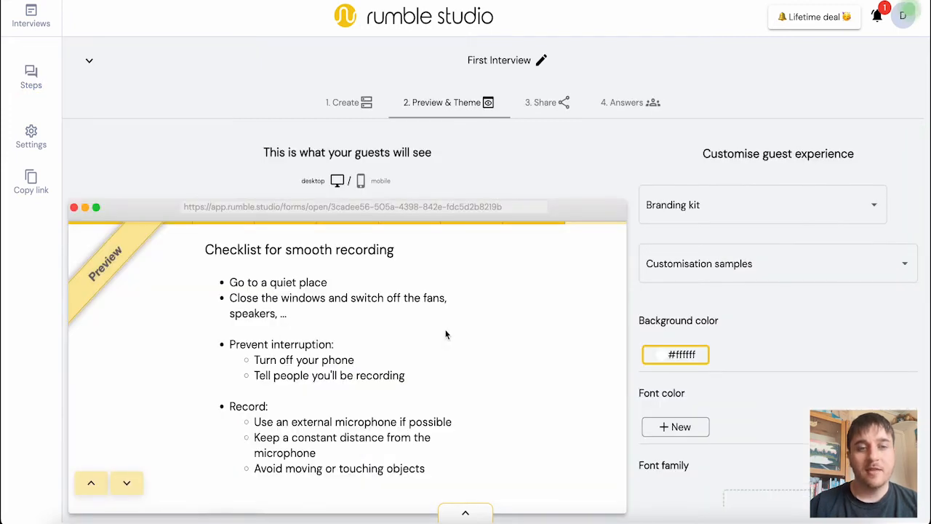
{"action": "mouse_move", "coordinate": [153, 471]}
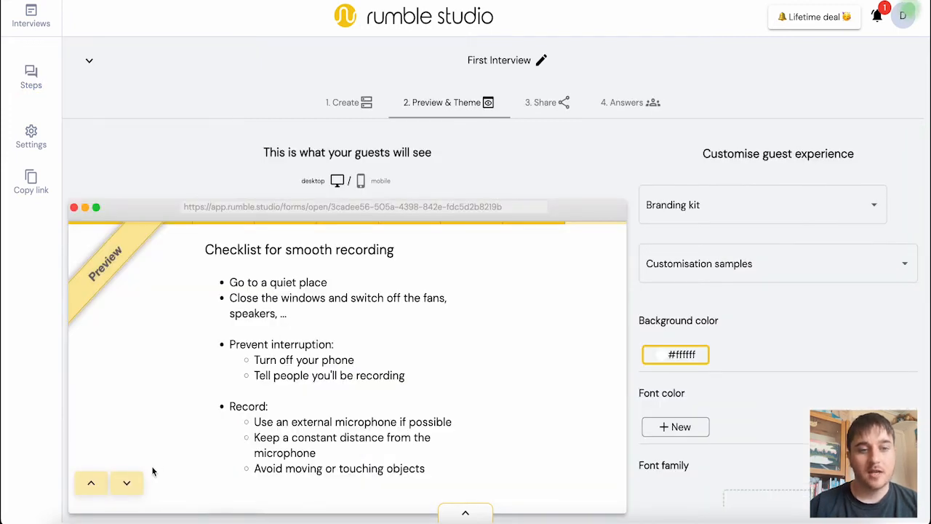
Page the guest preview from the welcome screen through every question to the thank-you screen
{"action": "left_click", "coordinate": [127, 482]}
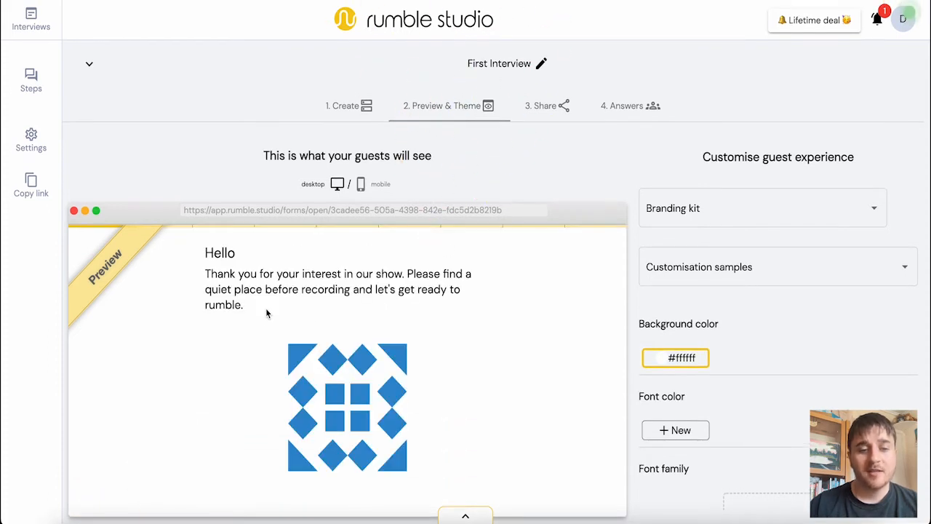
{"action": "left_click", "coordinate": [465, 515]}
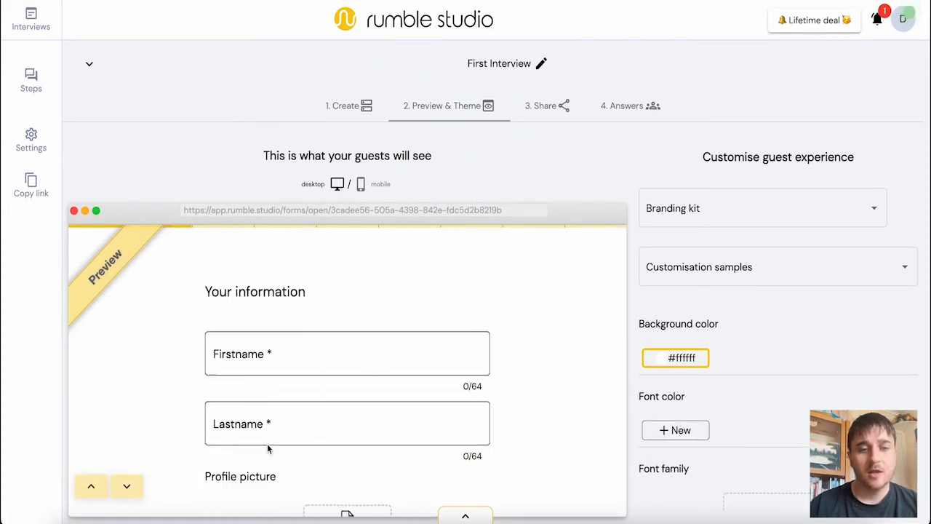
{"action": "scroll", "scroll_direction": "down", "scroll_amount": 3}
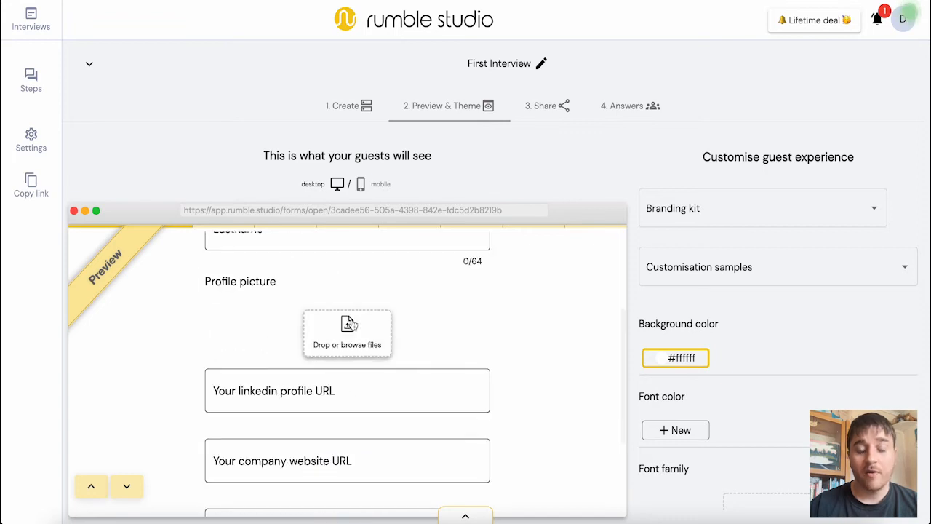
{"action": "scroll", "scroll_direction": "down", "scroll_amount": 3}
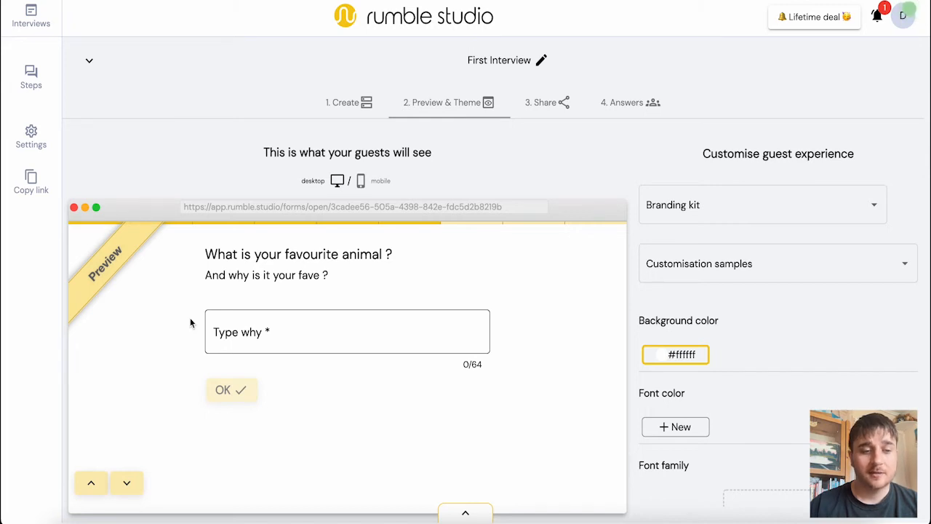
{"action": "left_click", "coordinate": [126, 482]}
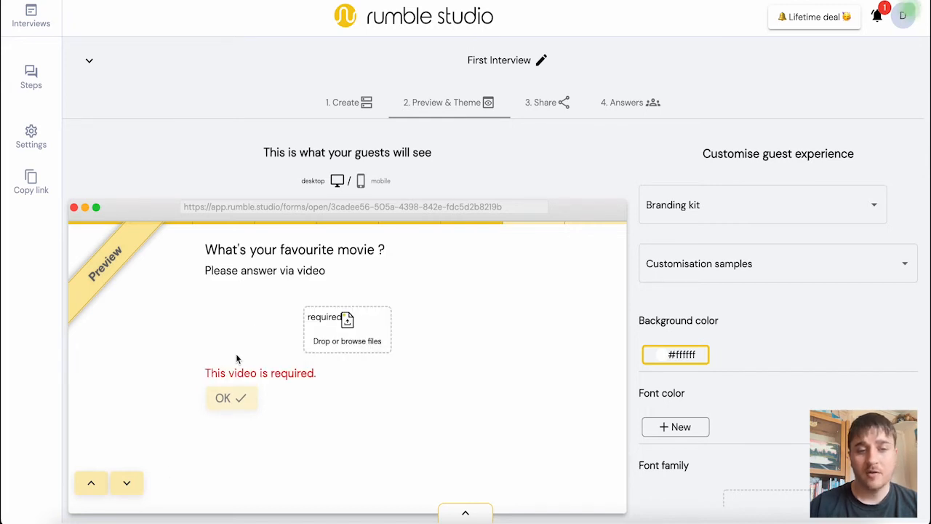
{"action": "left_click", "coordinate": [127, 483]}
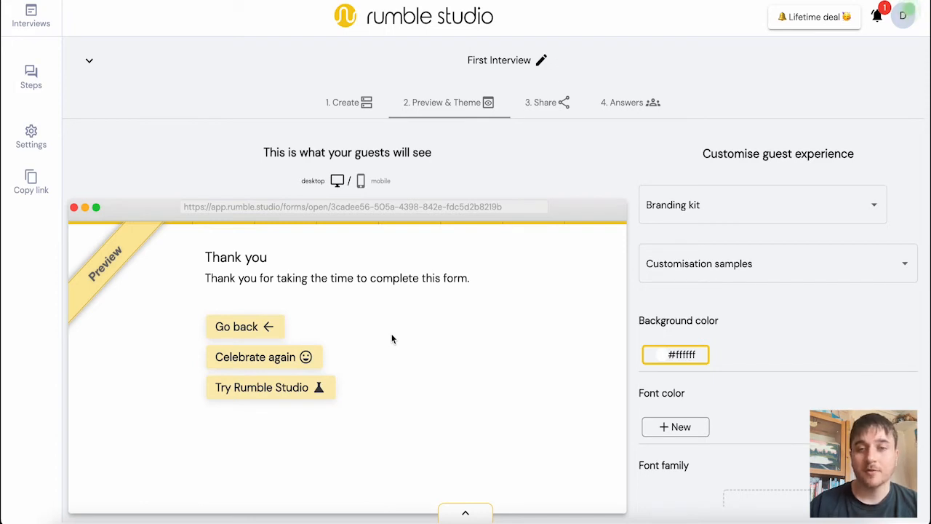
{"action": "left_click", "coordinate": [762, 204]}
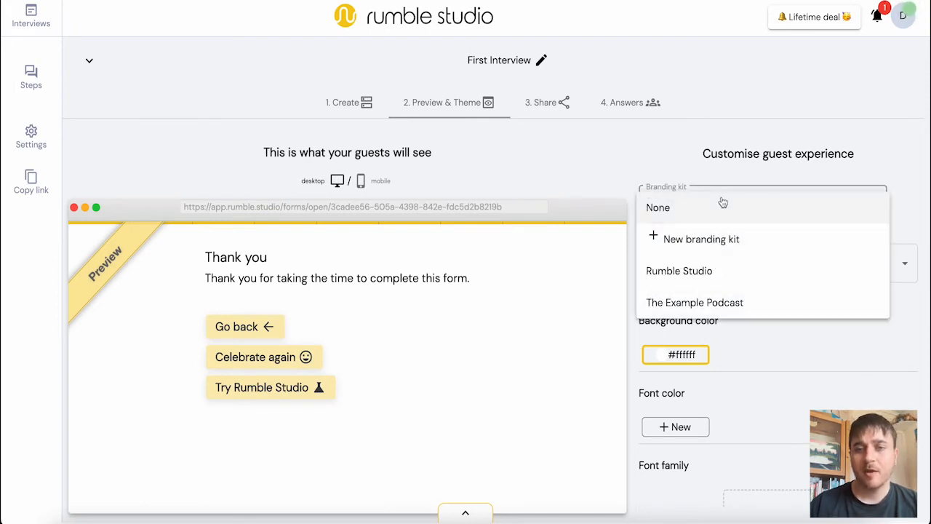
{"action": "mouse_move", "coordinate": [701, 239]}
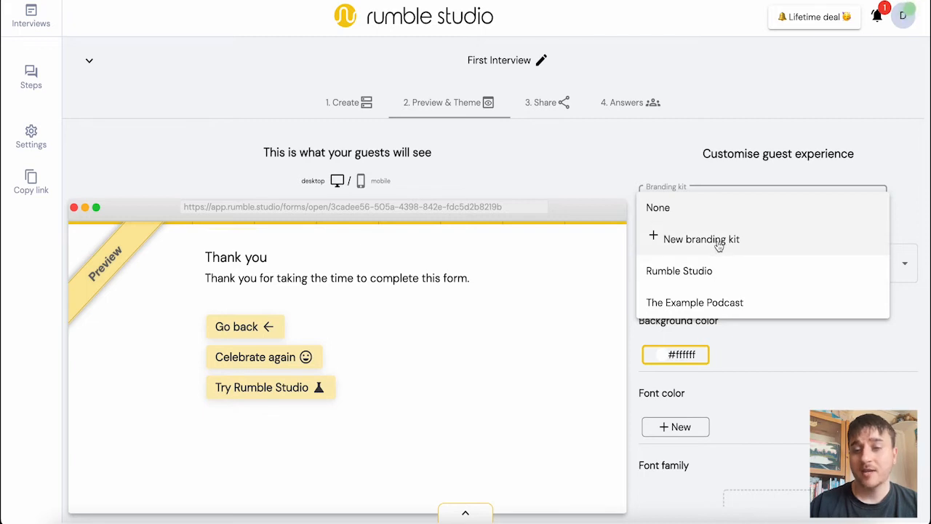
{"action": "mouse_move", "coordinate": [690, 271]}
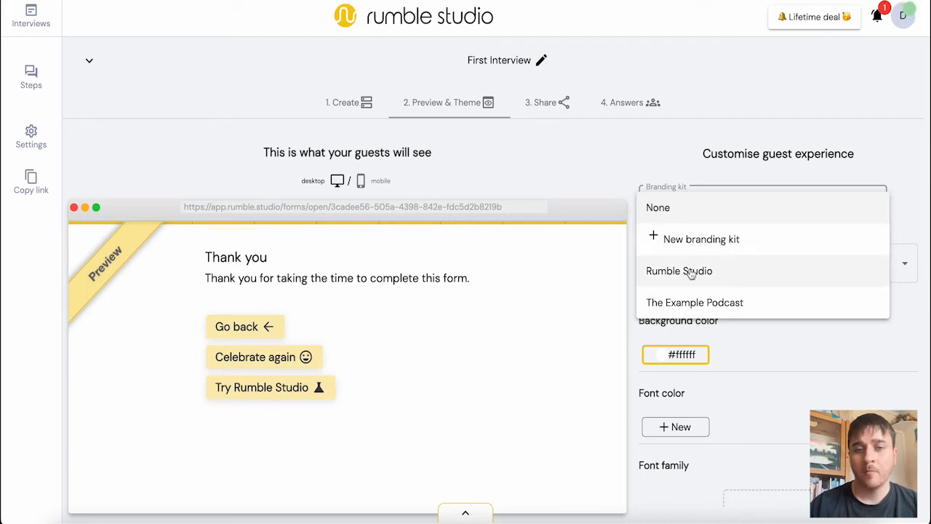
Try the Rumble Studio and Example Podcast kits, then create a turquoise-and-magenta branding kit
{"action": "left_click", "coordinate": [679, 270]}
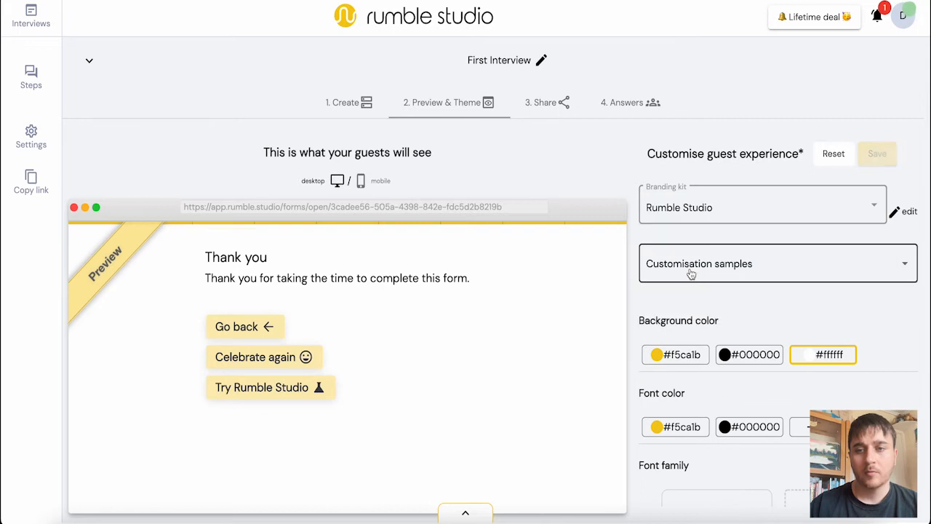
{"action": "left_click", "coordinate": [762, 206]}
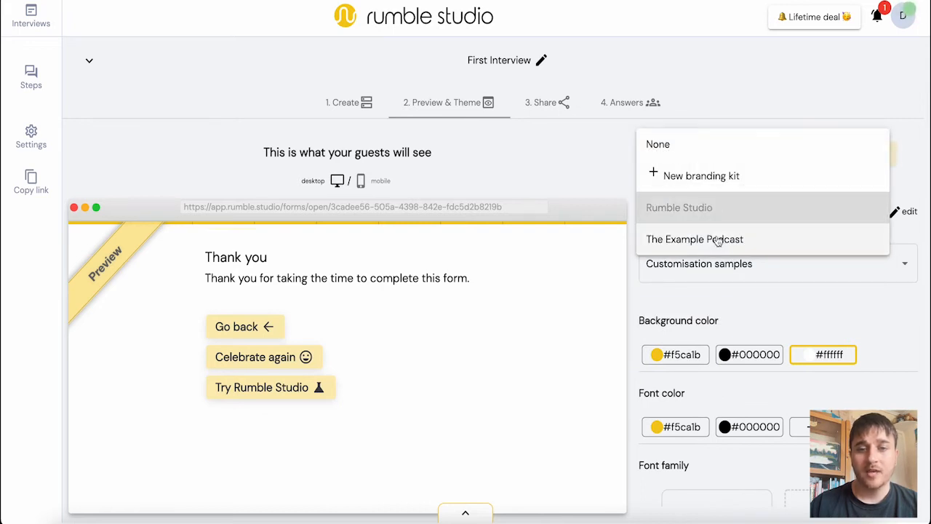
{"action": "left_click", "coordinate": [695, 238]}
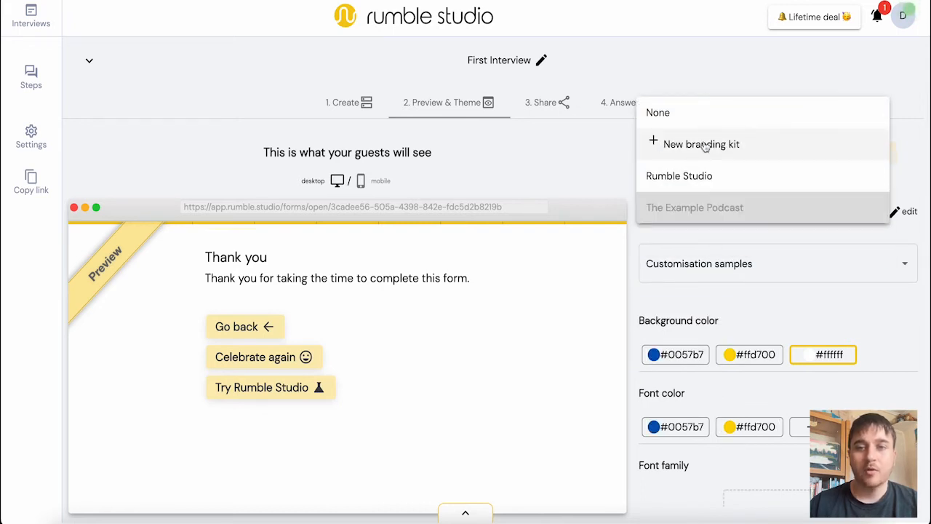
{"action": "left_click", "coordinate": [702, 144]}
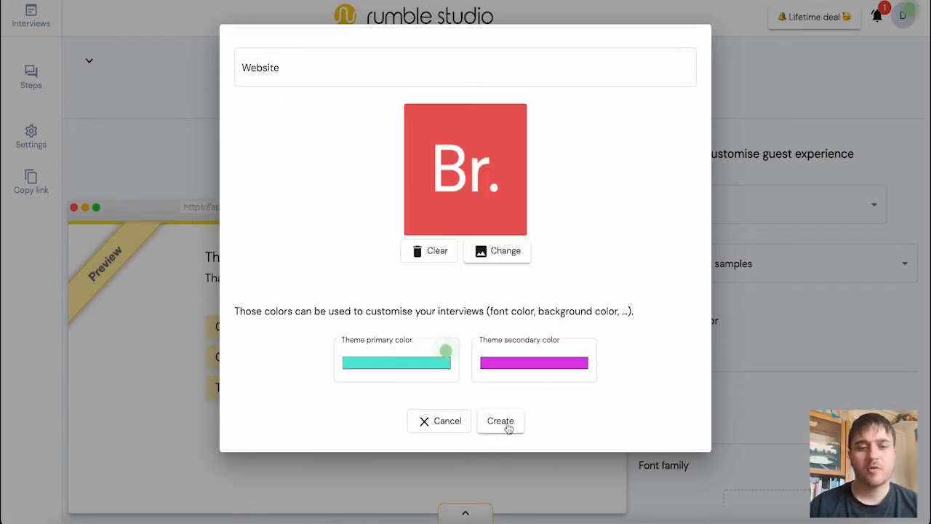
{"action": "left_click", "coordinate": [500, 421]}
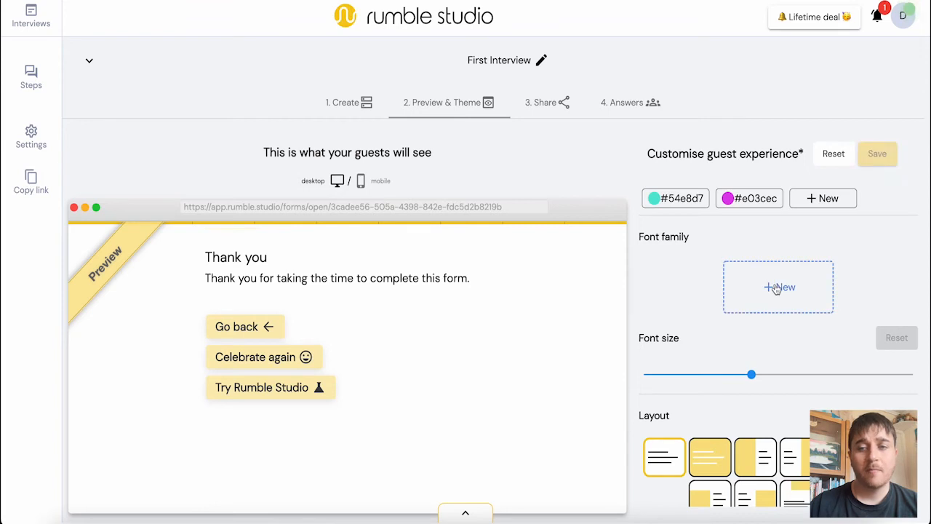
Set guest pages to larger Cinzel text, save, and go to sharing
{"action": "left_click", "coordinate": [777, 286]}
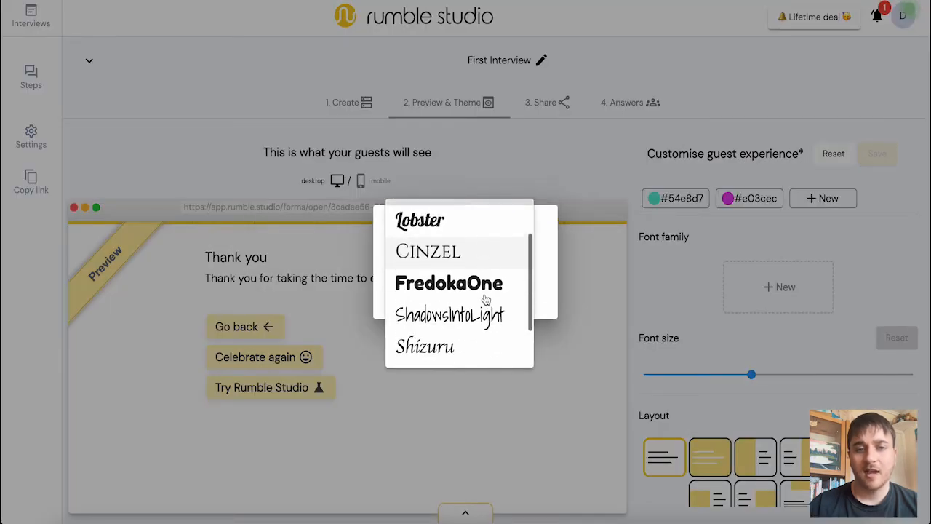
{"action": "left_click", "coordinate": [428, 251]}
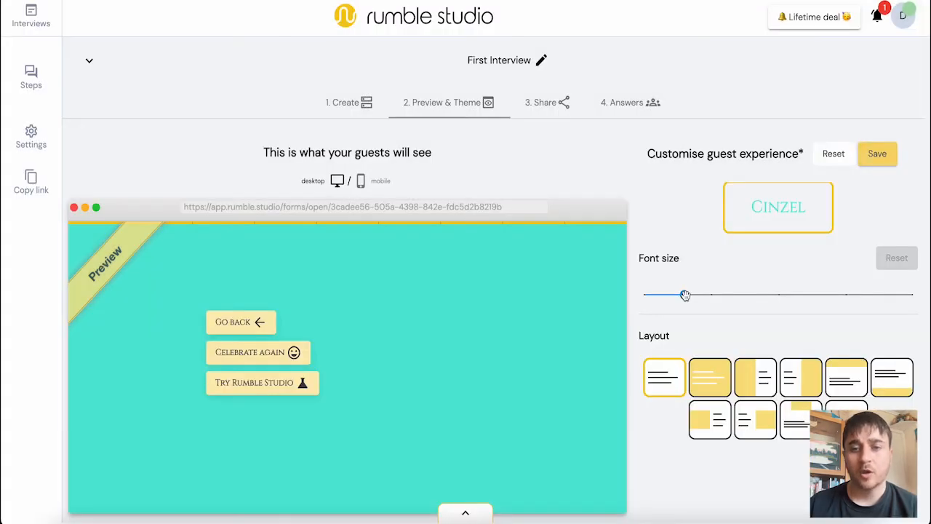
{"action": "left_click_drag", "start_coordinate": [684, 294], "coordinate": [667, 294]}
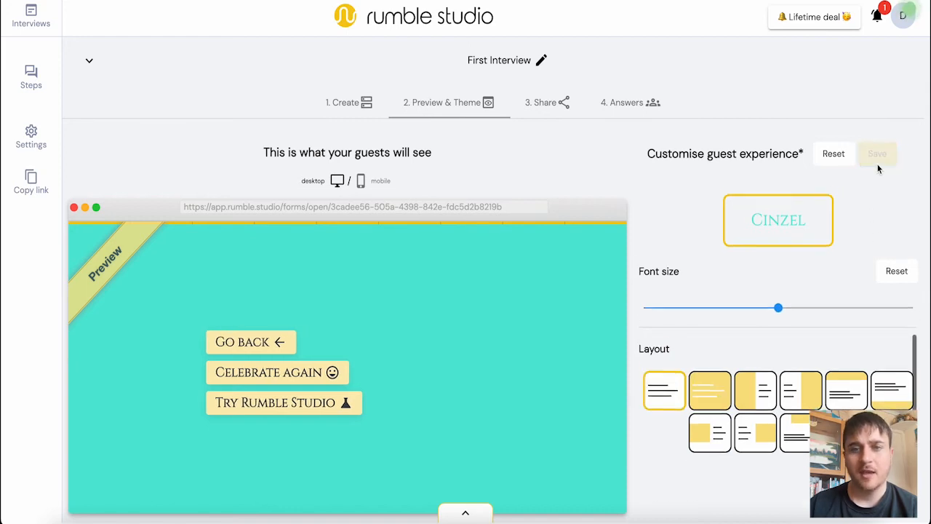
{"action": "left_click", "coordinate": [877, 154]}
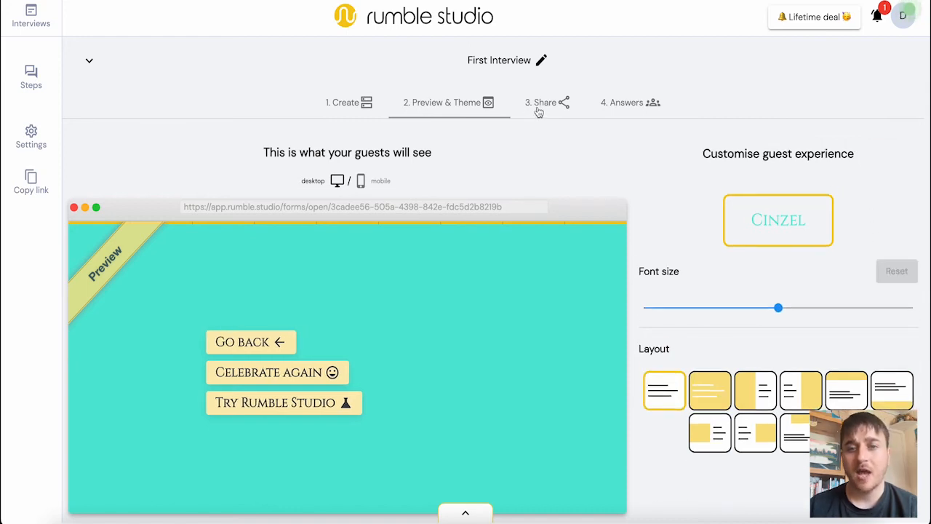
{"action": "left_click", "coordinate": [542, 101]}
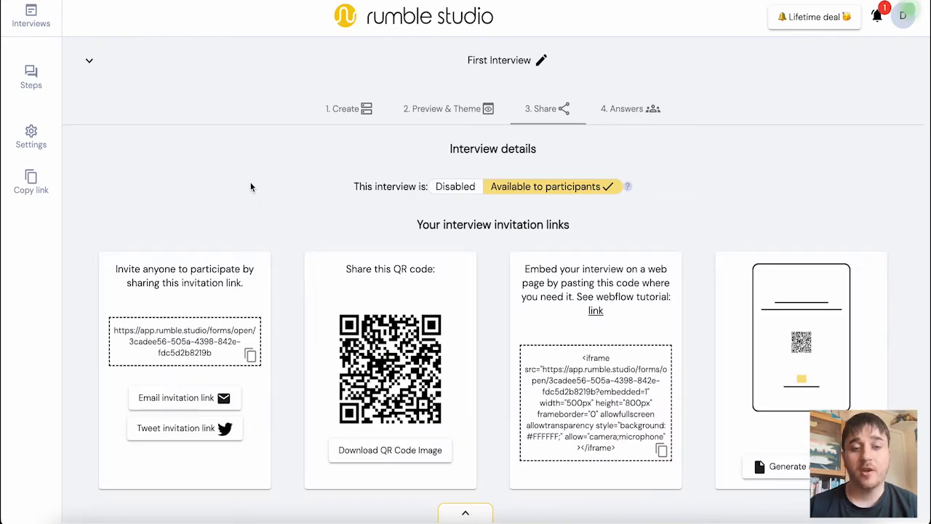
{"action": "mouse_move", "coordinate": [233, 360]}
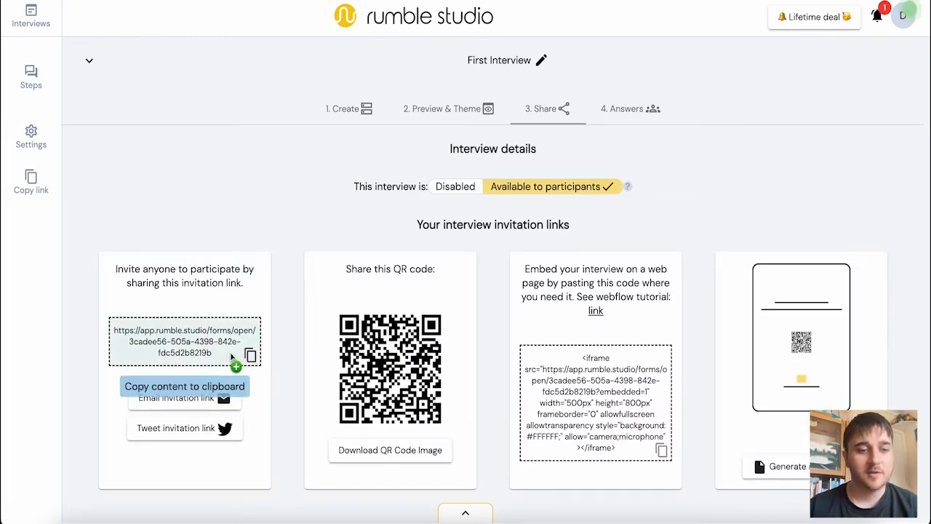
{"action": "mouse_move", "coordinate": [218, 413]}
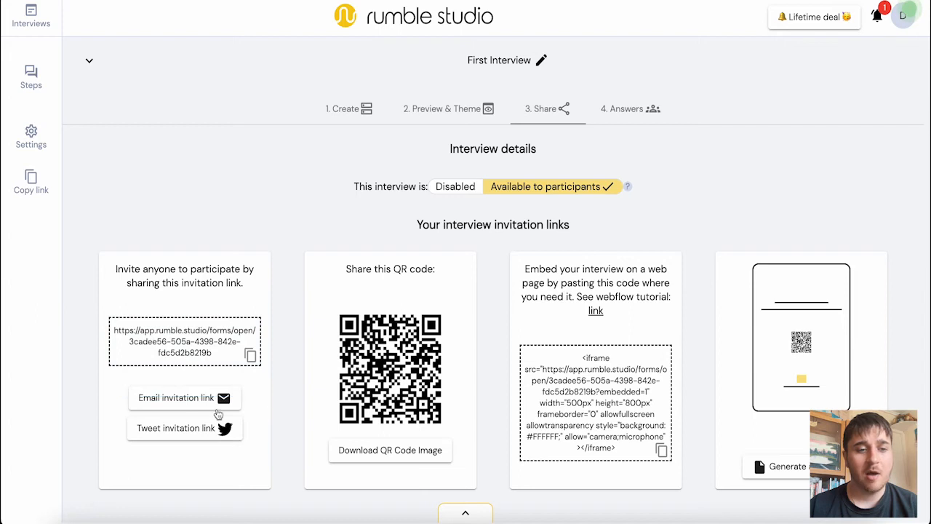
{"action": "mouse_move", "coordinate": [211, 427]}
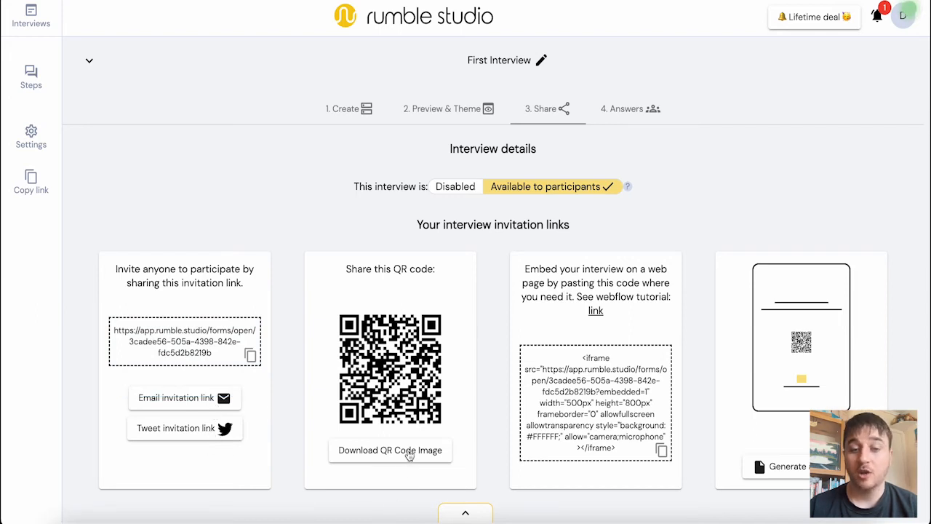
Download First Interview's QR code image, then view the guest answers
{"action": "left_click", "coordinate": [660, 450]}
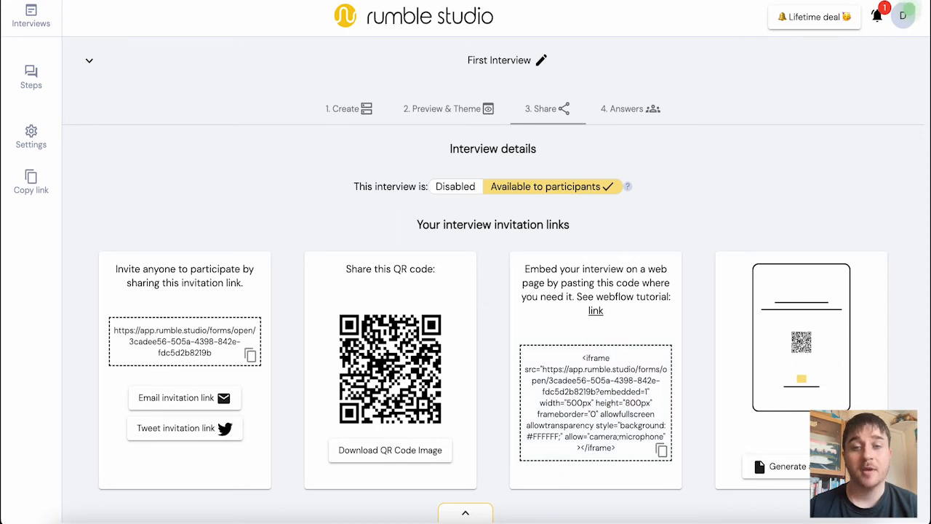
{"action": "left_click", "coordinate": [622, 108]}
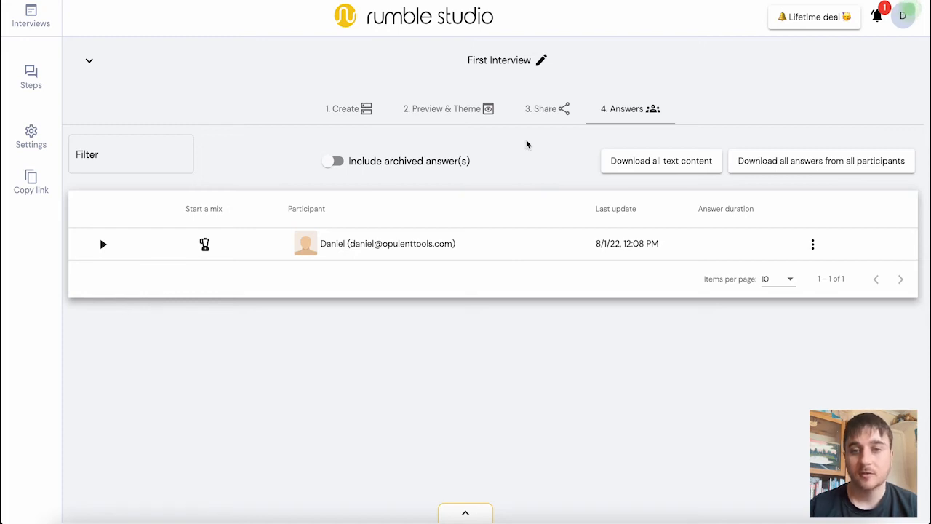
{"action": "mouse_move", "coordinate": [661, 168]}
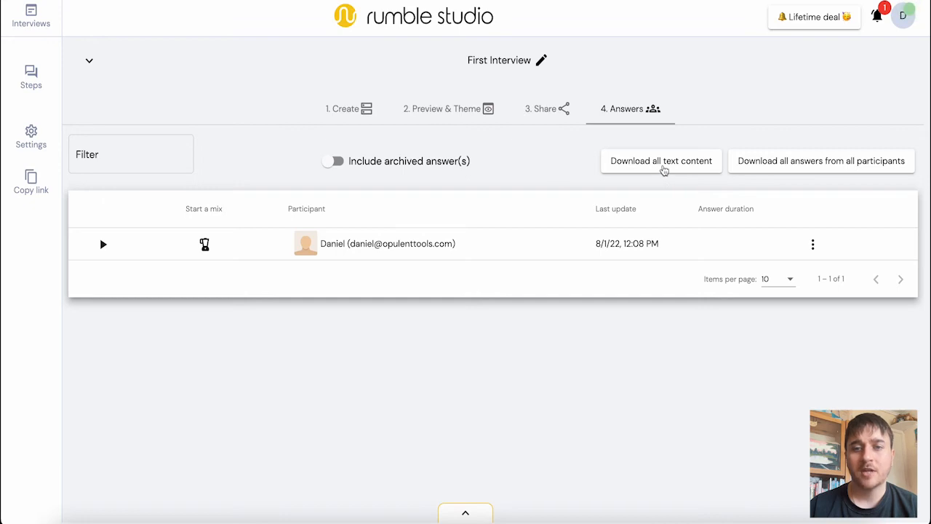
{"action": "mouse_move", "coordinate": [794, 167]}
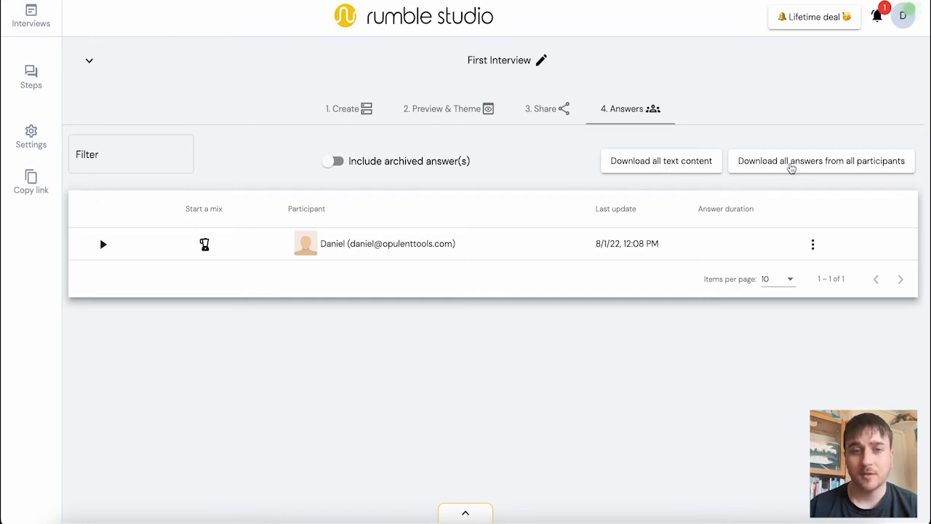
{"action": "mouse_move", "coordinate": [206, 244]}
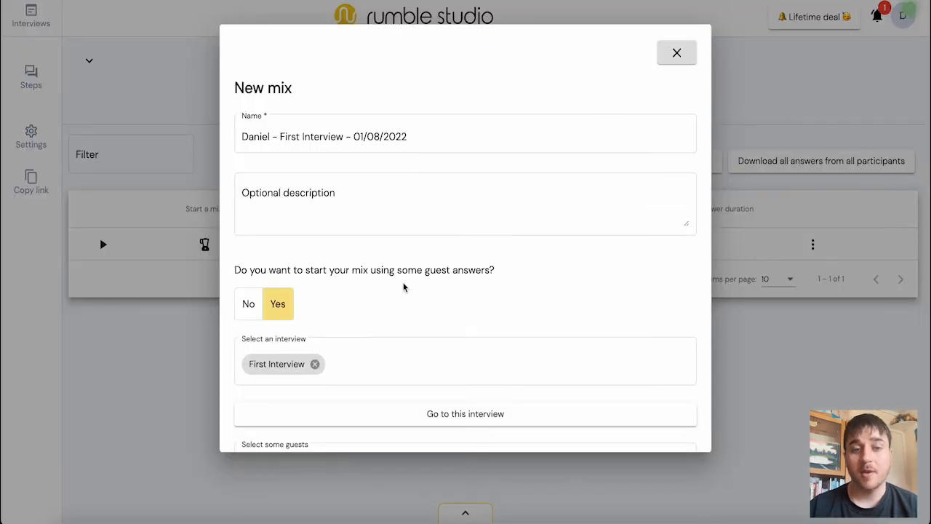
Create a mix from Daniel's answers to First Interview
{"action": "scroll", "scroll_direction": "down", "scroll_amount": 3}
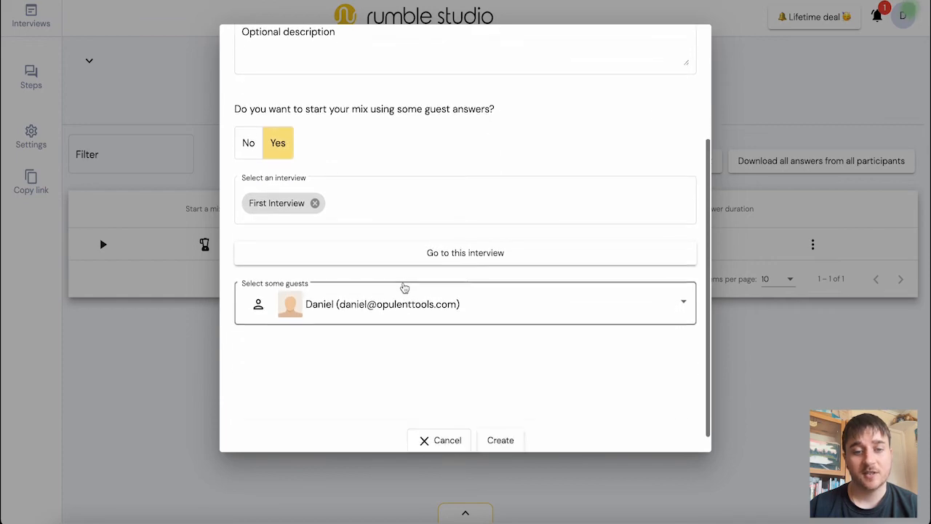
{"action": "left_click", "coordinate": [439, 440]}
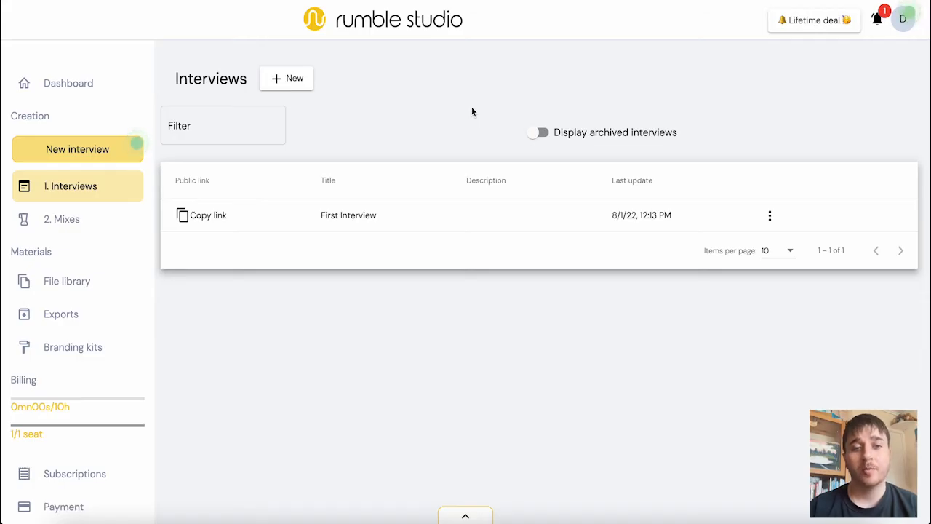
{"action": "mouse_move", "coordinate": [405, 118]}
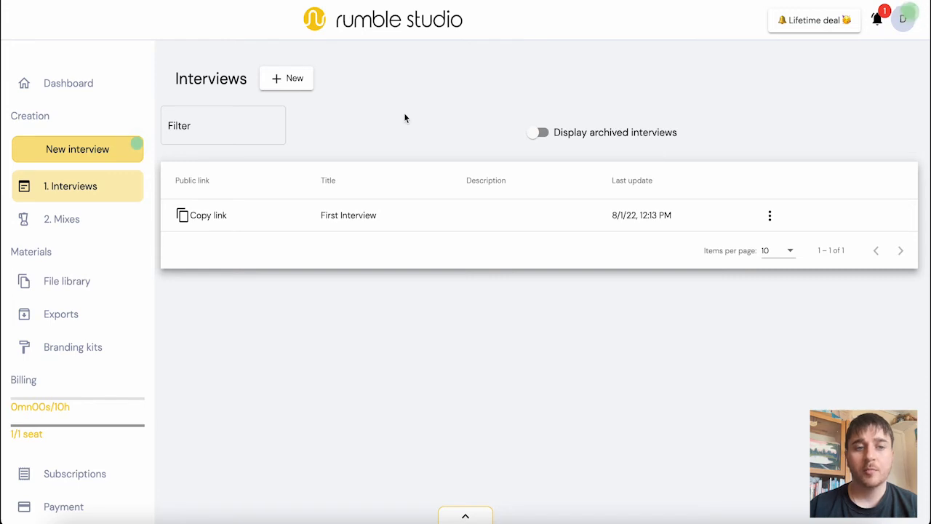
Type 'some text' into the Filter box and open First Interview's three-dot menu
{"action": "type", "text": "some text"}
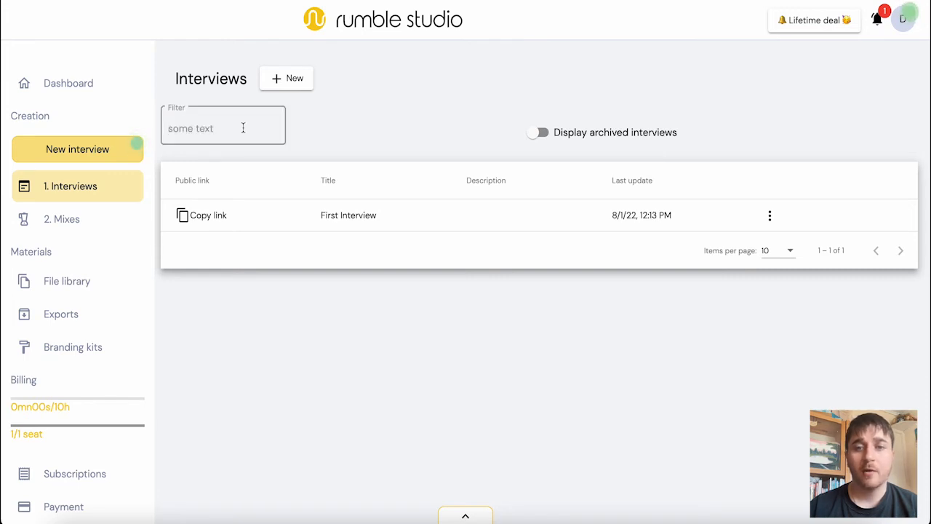
{"action": "mouse_move", "coordinate": [324, 117]}
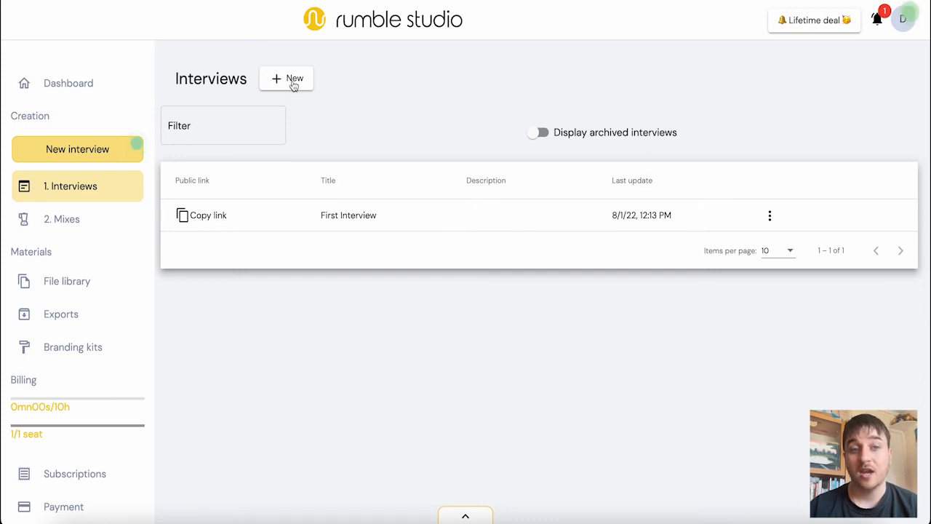
{"action": "mouse_move", "coordinate": [769, 221]}
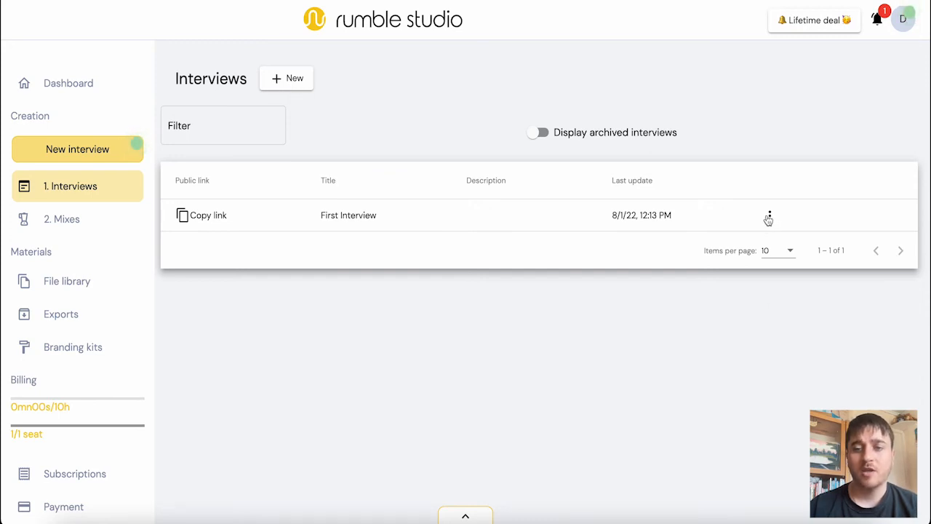
{"action": "left_click", "coordinate": [769, 216]}
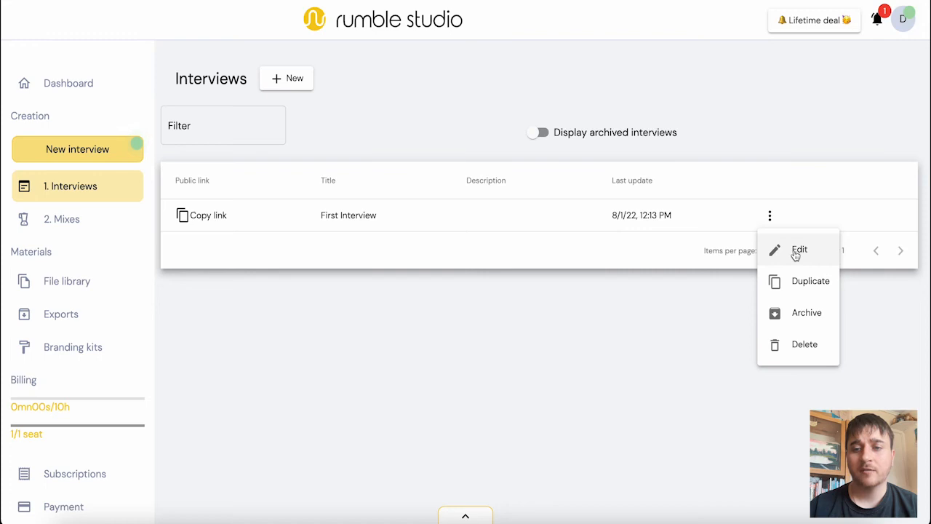
{"action": "mouse_move", "coordinate": [810, 288]}
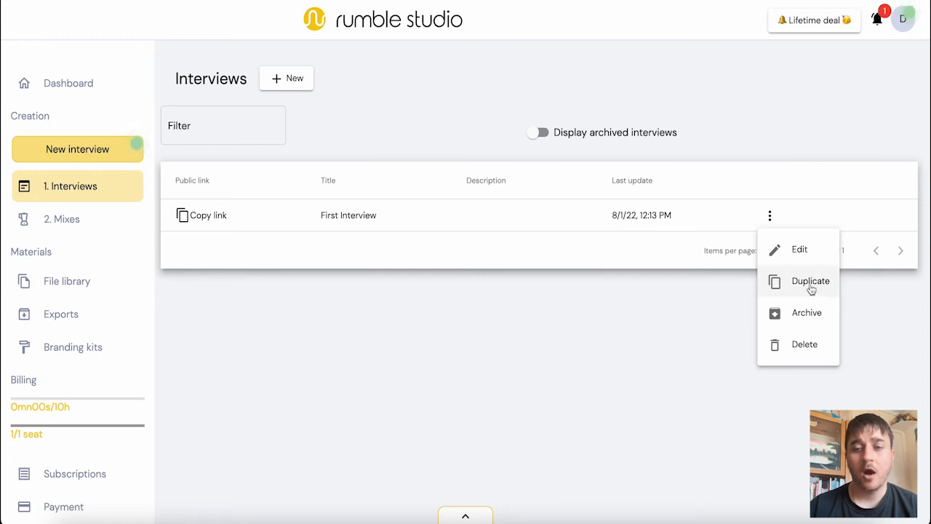
{"action": "mouse_move", "coordinate": [806, 312]}
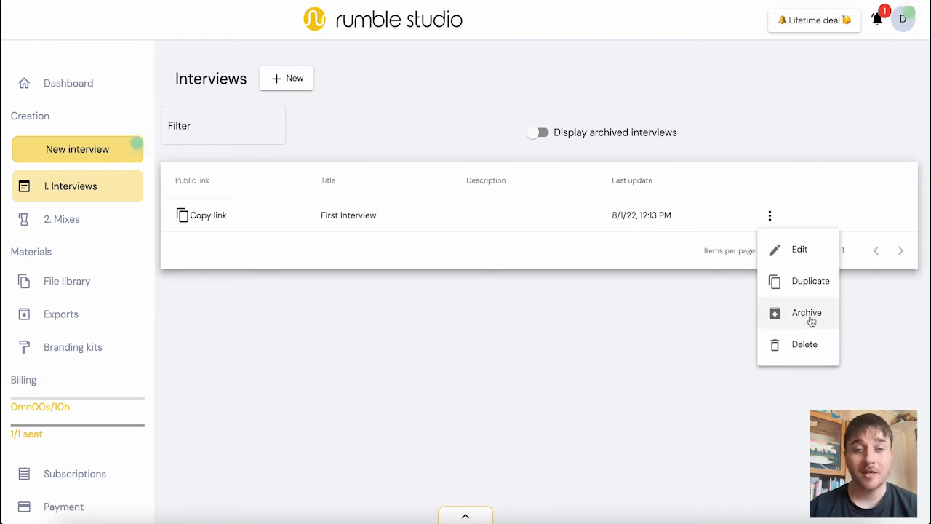
{"action": "mouse_move", "coordinate": [804, 344]}
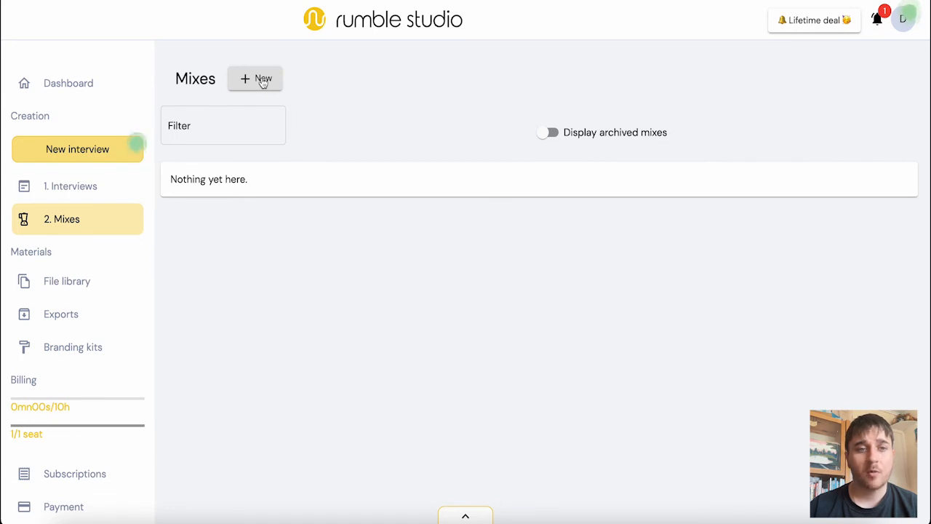
Create 'Mix of the day 01/08/2022' from First Interview's guest answers
{"action": "left_click", "coordinate": [254, 78]}
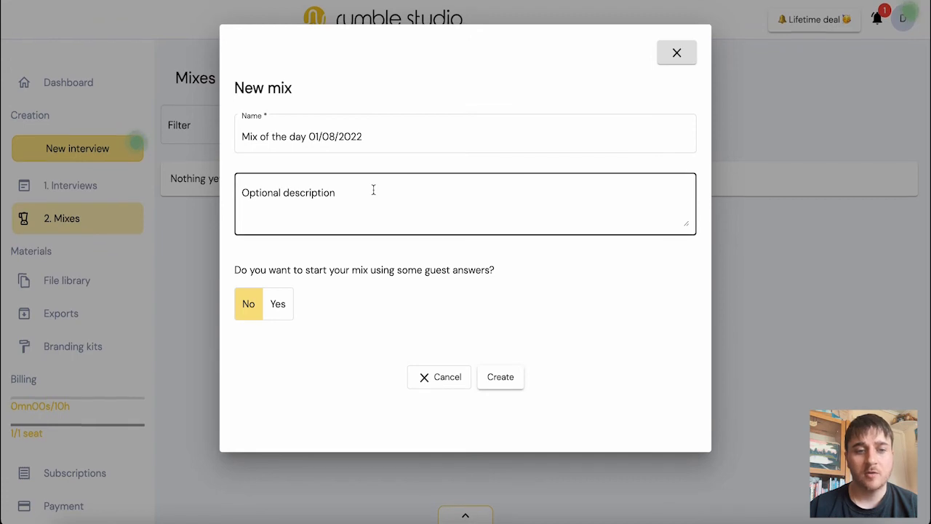
{"action": "mouse_move", "coordinate": [291, 336]}
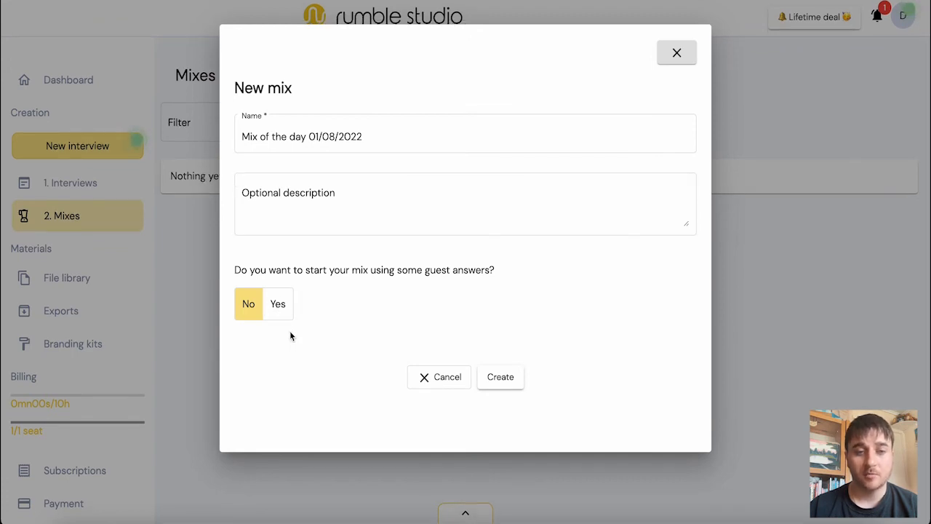
{"action": "left_click", "coordinate": [278, 303]}
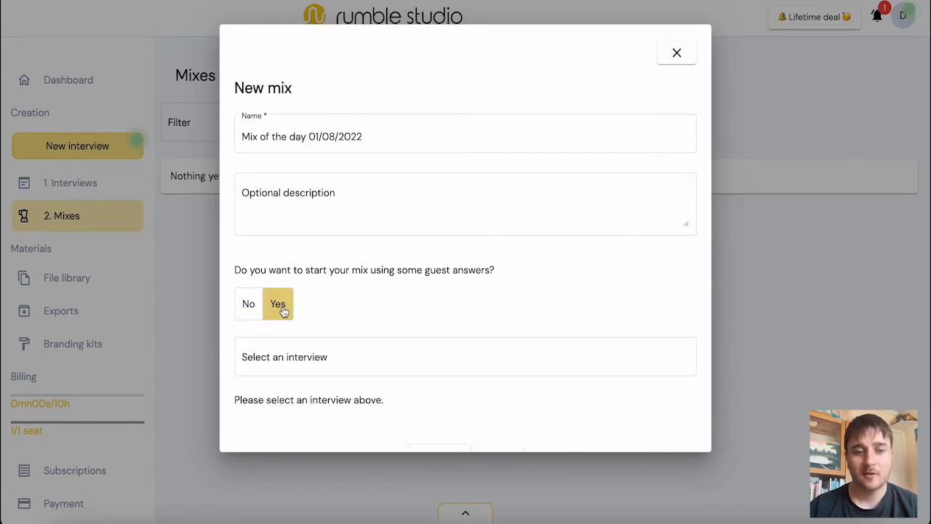
{"action": "left_click", "coordinate": [465, 357]}
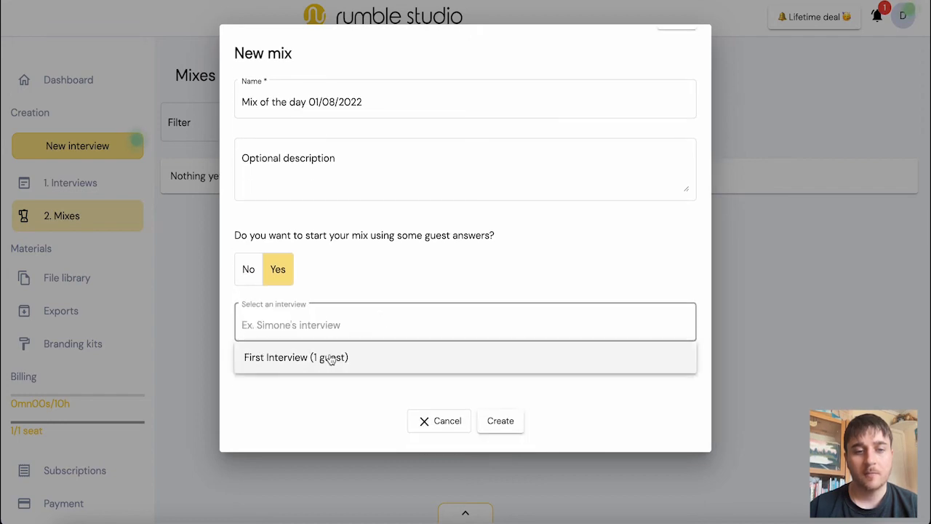
{"action": "left_click", "coordinate": [296, 357]}
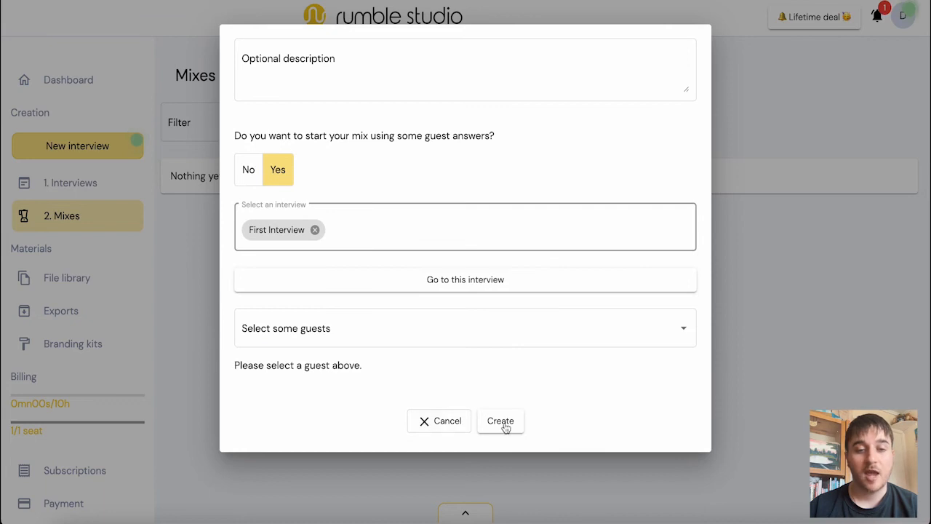
{"action": "left_click", "coordinate": [501, 420]}
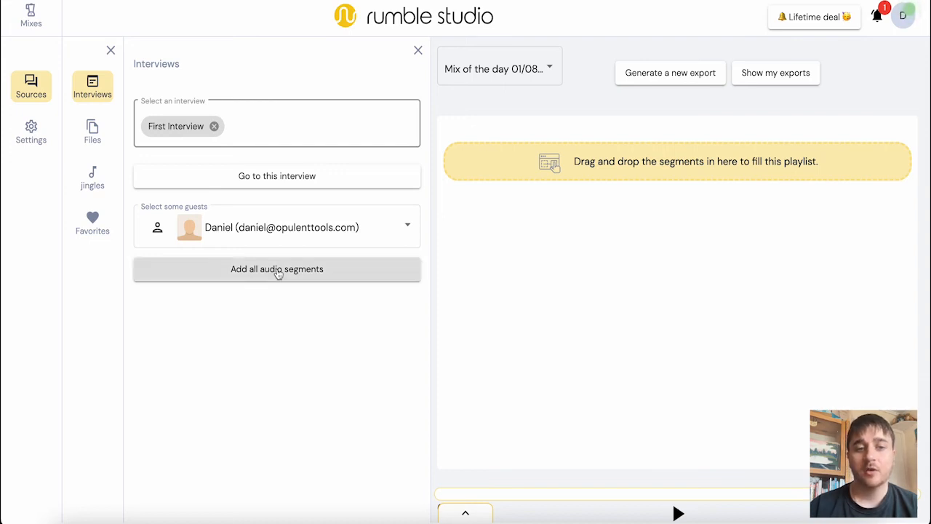
Add all guest audio segments at the mix end, then browse jingles and favourites
{"action": "left_click", "coordinate": [276, 269]}
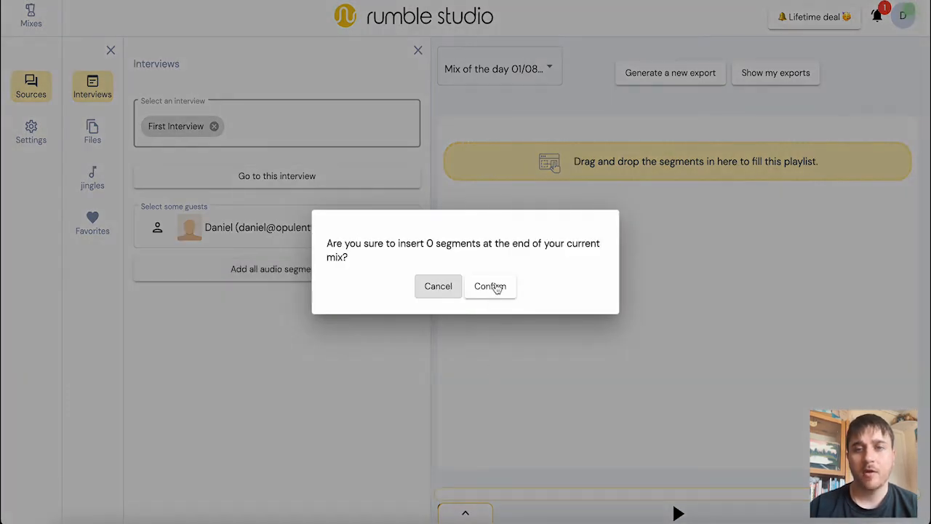
{"action": "left_click", "coordinate": [490, 286]}
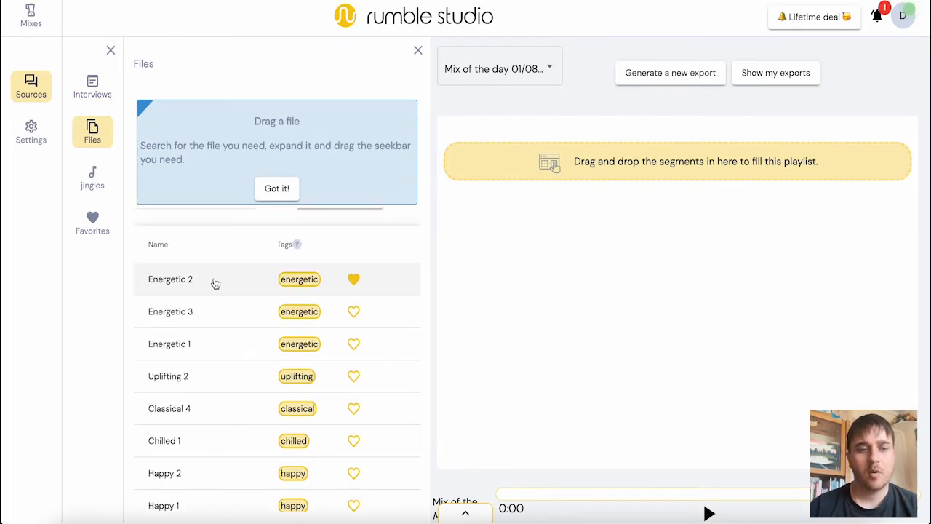
{"action": "left_click", "coordinate": [92, 177]}
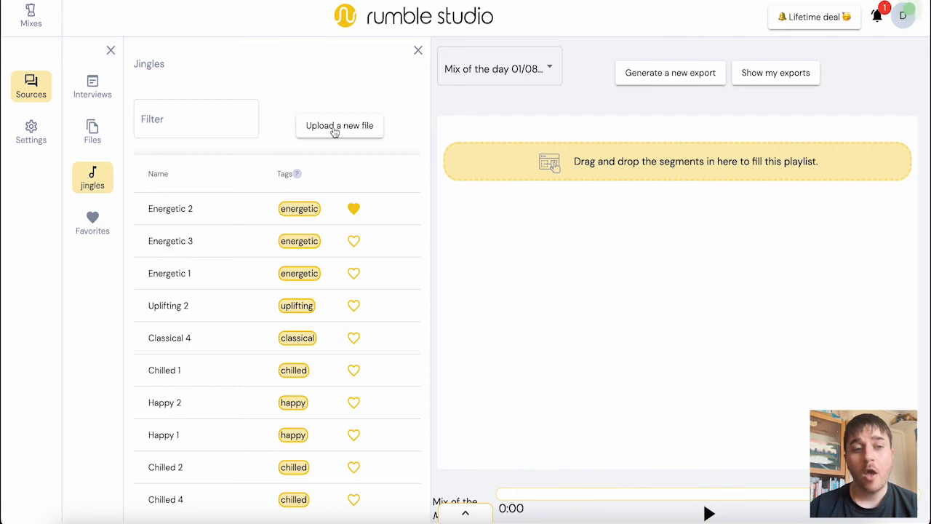
{"action": "mouse_move", "coordinate": [480, 180]}
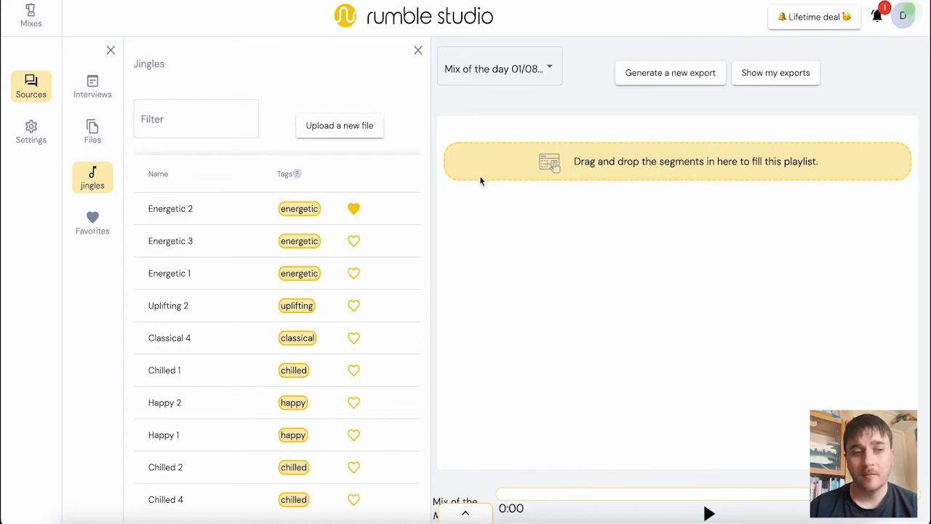
{"action": "left_click", "coordinate": [93, 222]}
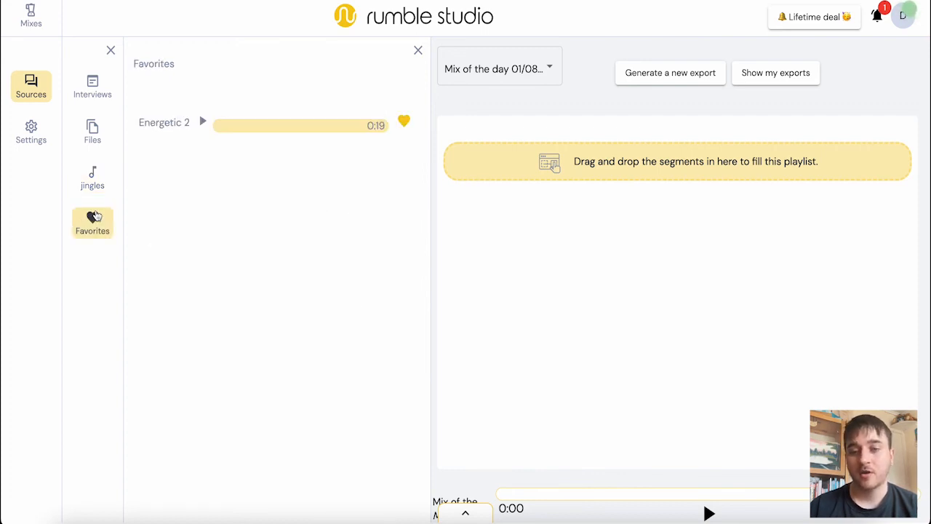
{"action": "mouse_move", "coordinate": [644, 297]}
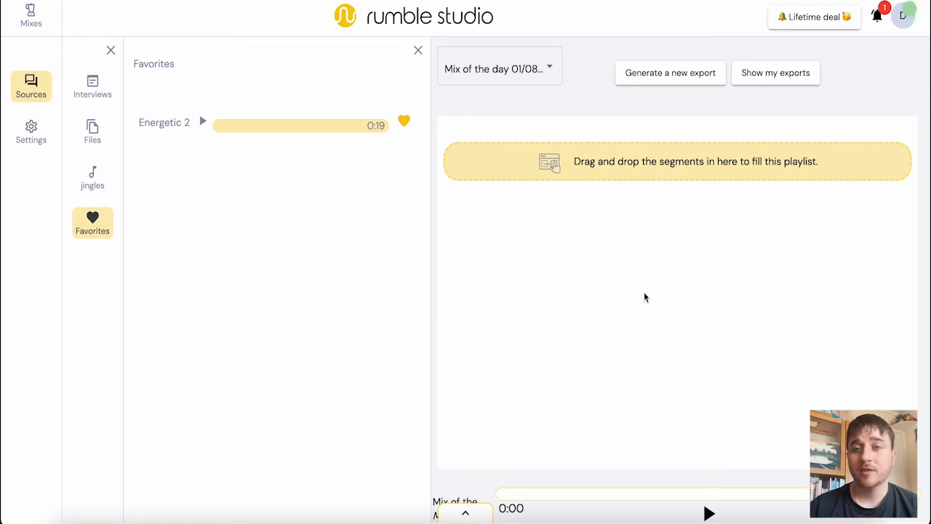
{"action": "mouse_move", "coordinate": [671, 72]}
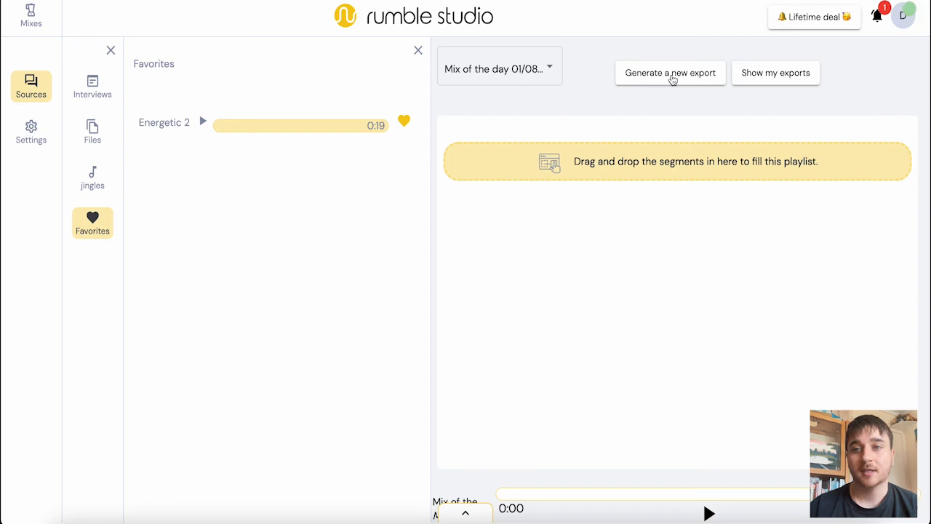
{"action": "mouse_move", "coordinate": [710, 515]}
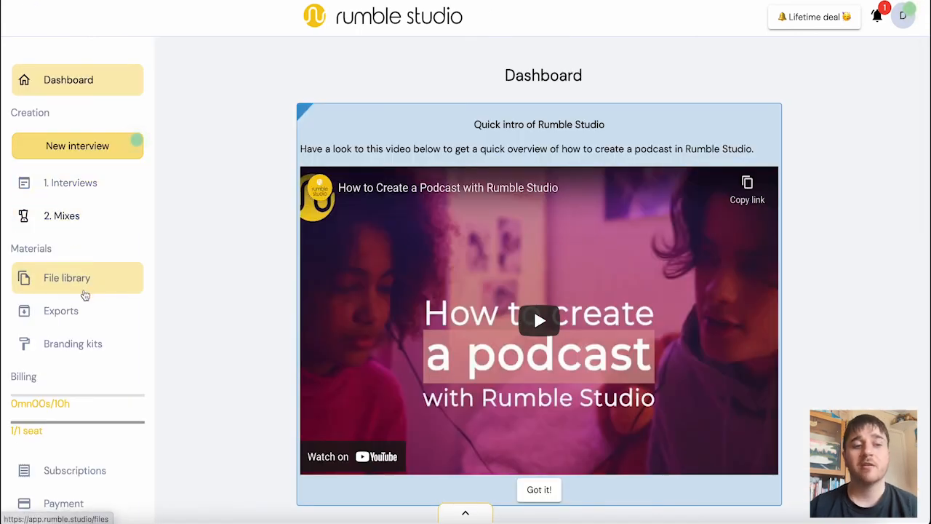
{"action": "mouse_move", "coordinate": [72, 284]}
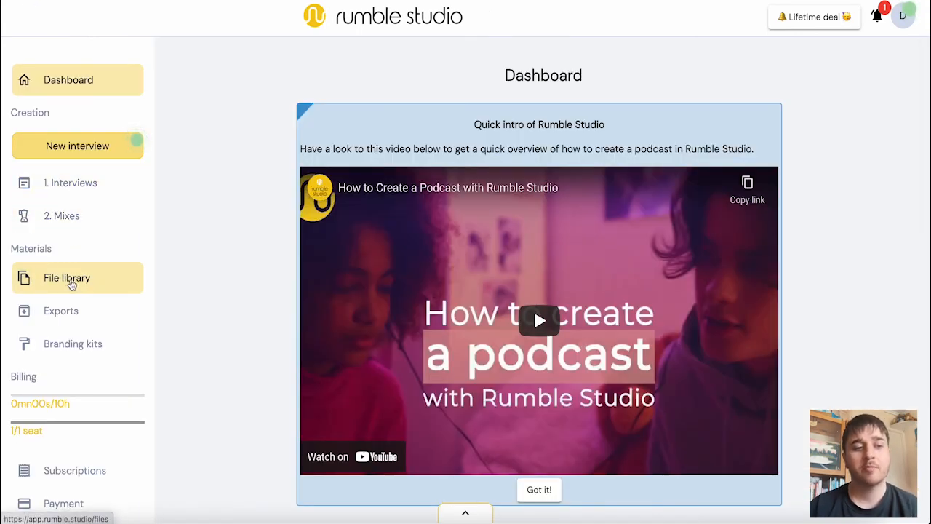
Scroll through the jingles in the file library, then view the empty Exports page
{"action": "left_click", "coordinate": [67, 277]}
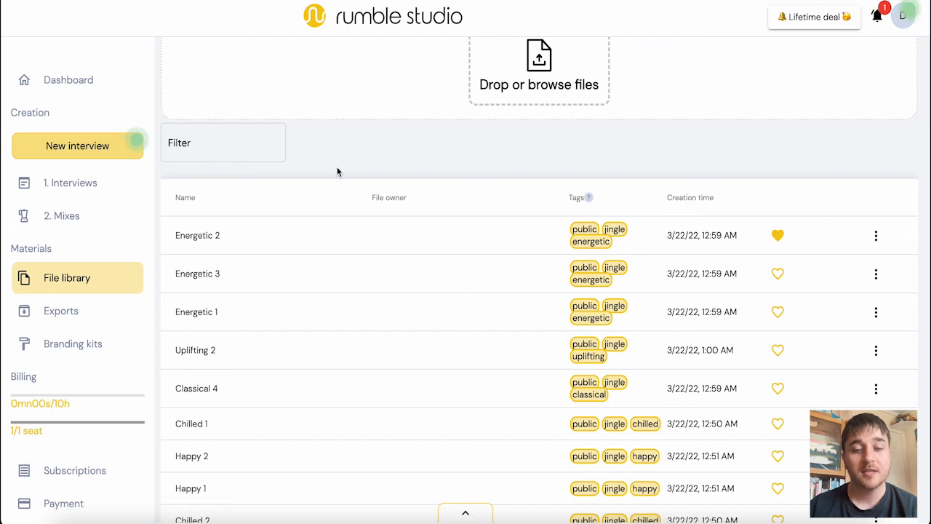
{"action": "scroll", "scroll_direction": "up", "scroll_amount": 3}
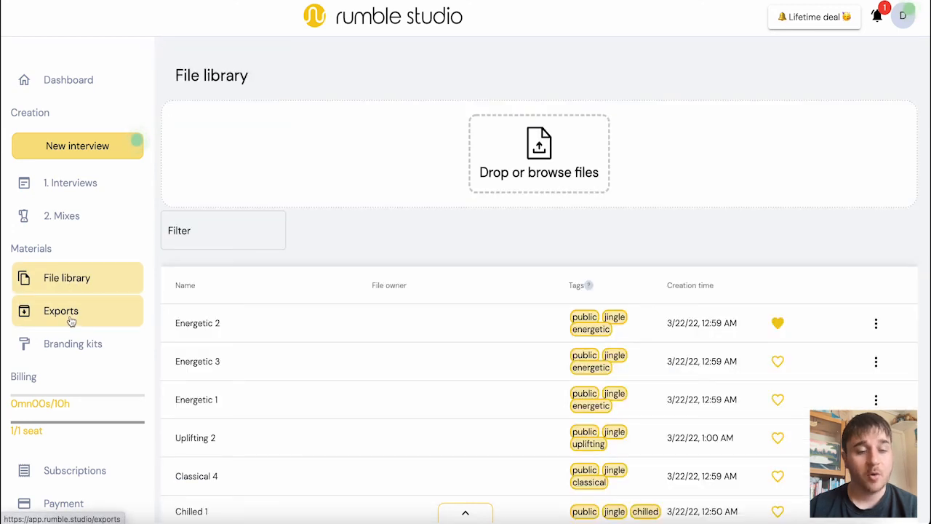
{"action": "left_click", "coordinate": [61, 311]}
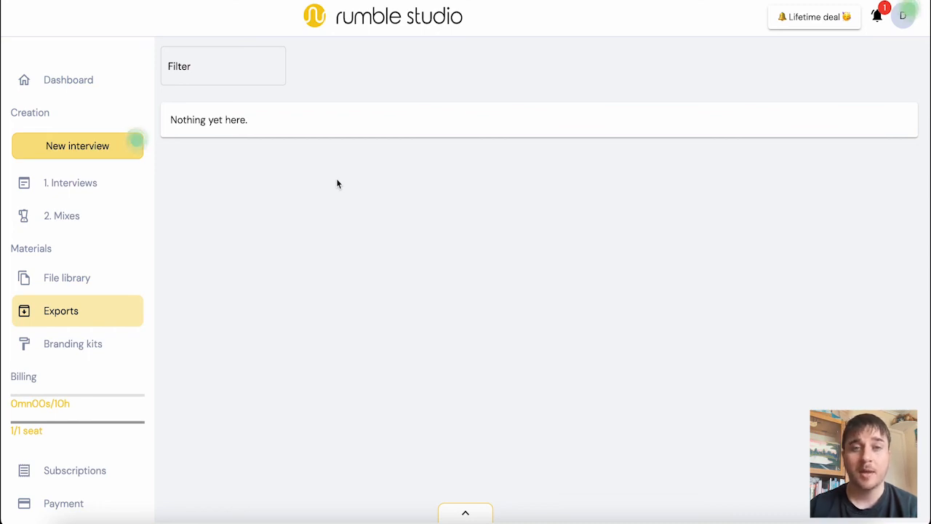
{"action": "mouse_move", "coordinate": [101, 335]}
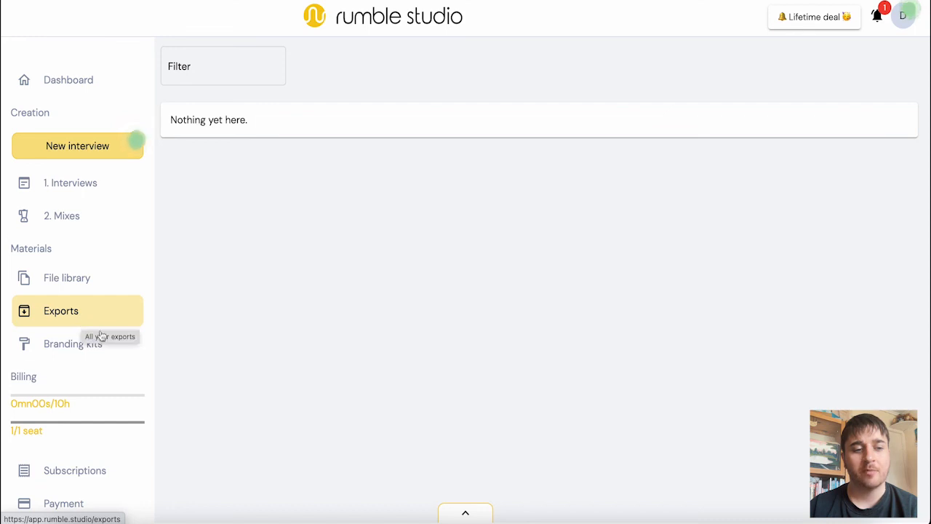
Show the three branding kits: Rumble Studio, The Example Podcast and BRAND
{"action": "left_click", "coordinate": [73, 344]}
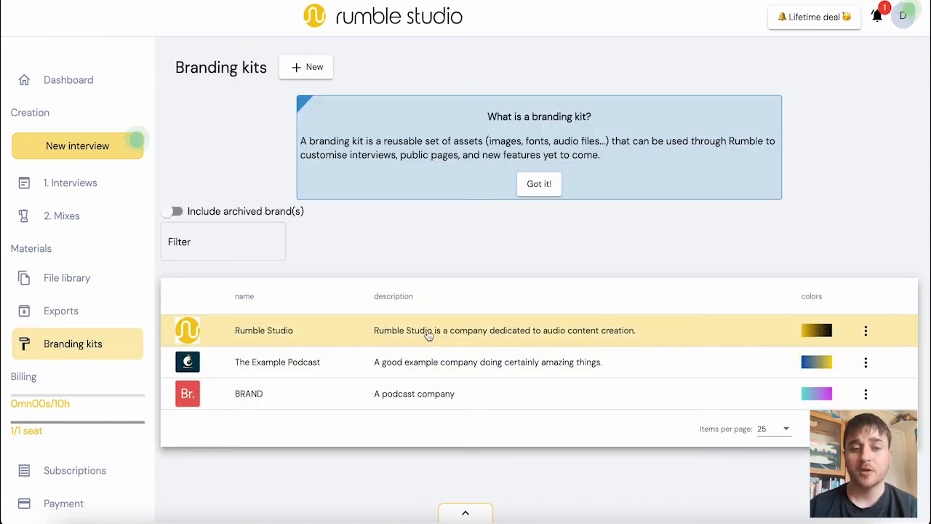
{"action": "mouse_move", "coordinate": [437, 367]}
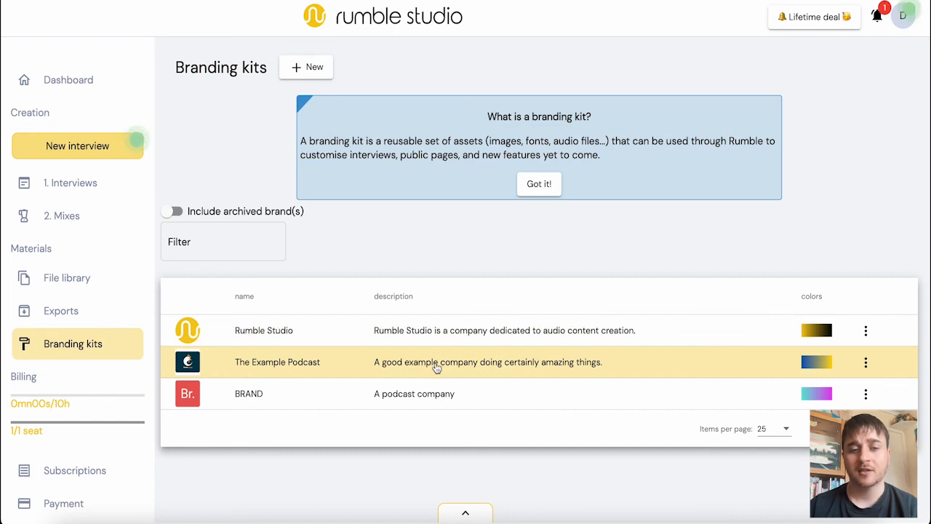
{"action": "mouse_move", "coordinate": [448, 414]}
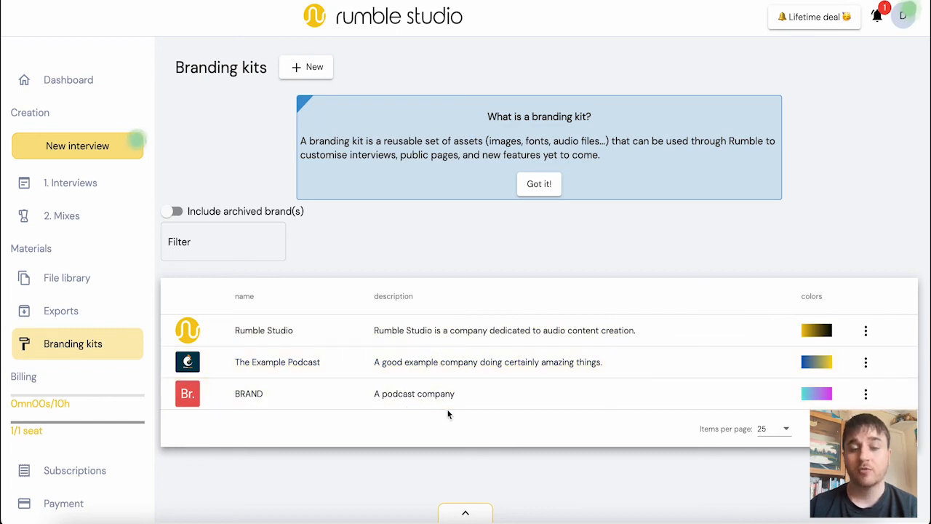